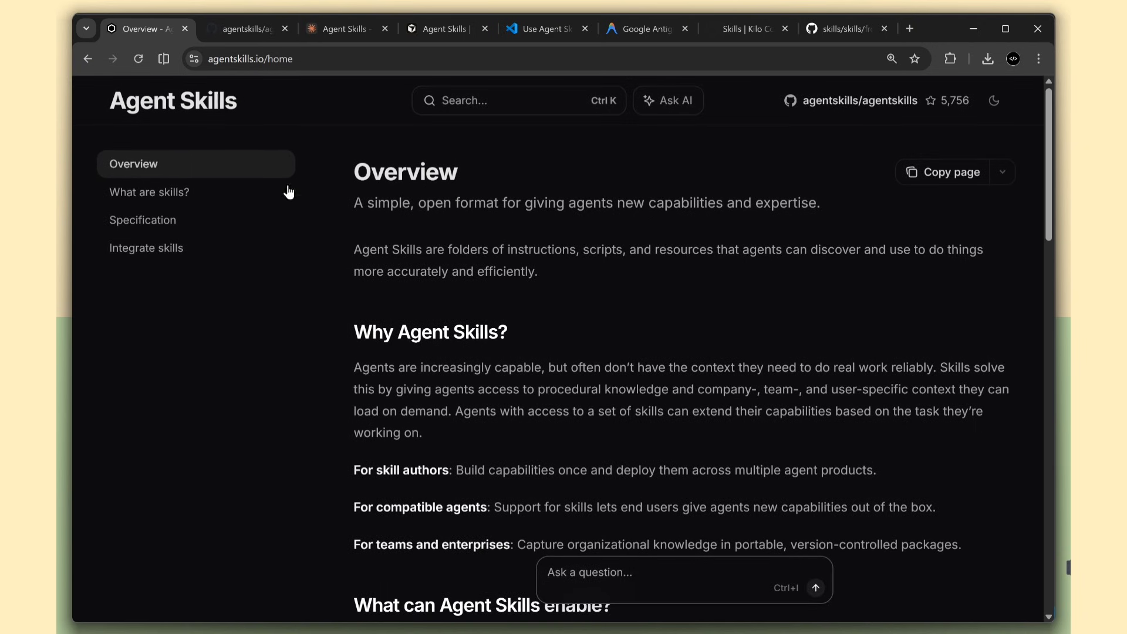
{"action": "mouse_move", "coordinate": [342, 247]}
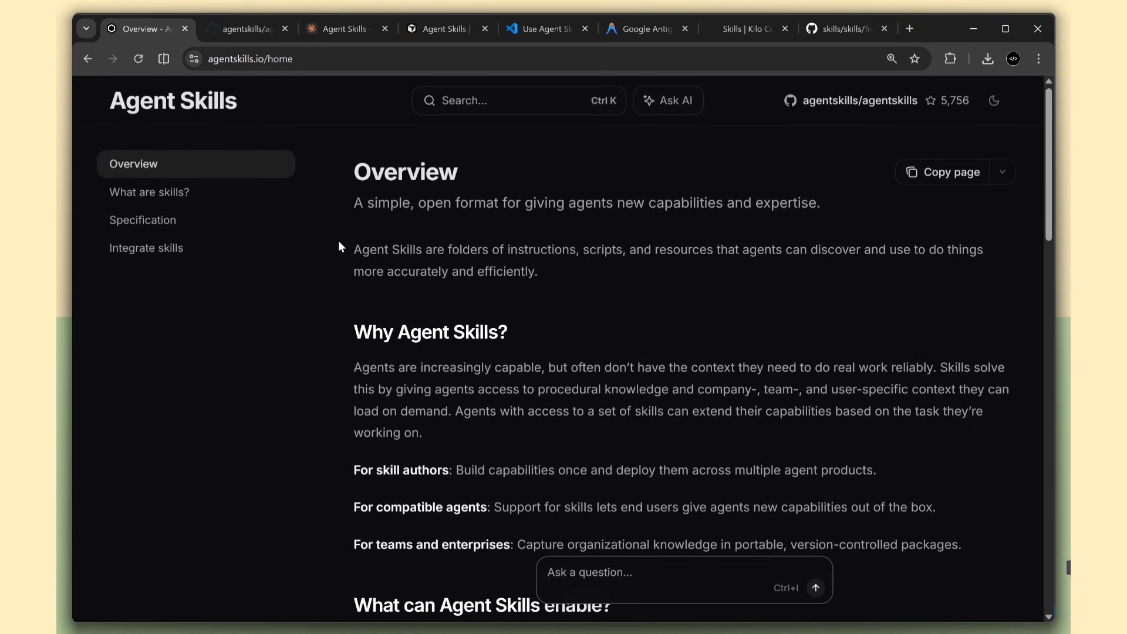
{"action": "mouse_move", "coordinate": [419, 271]}
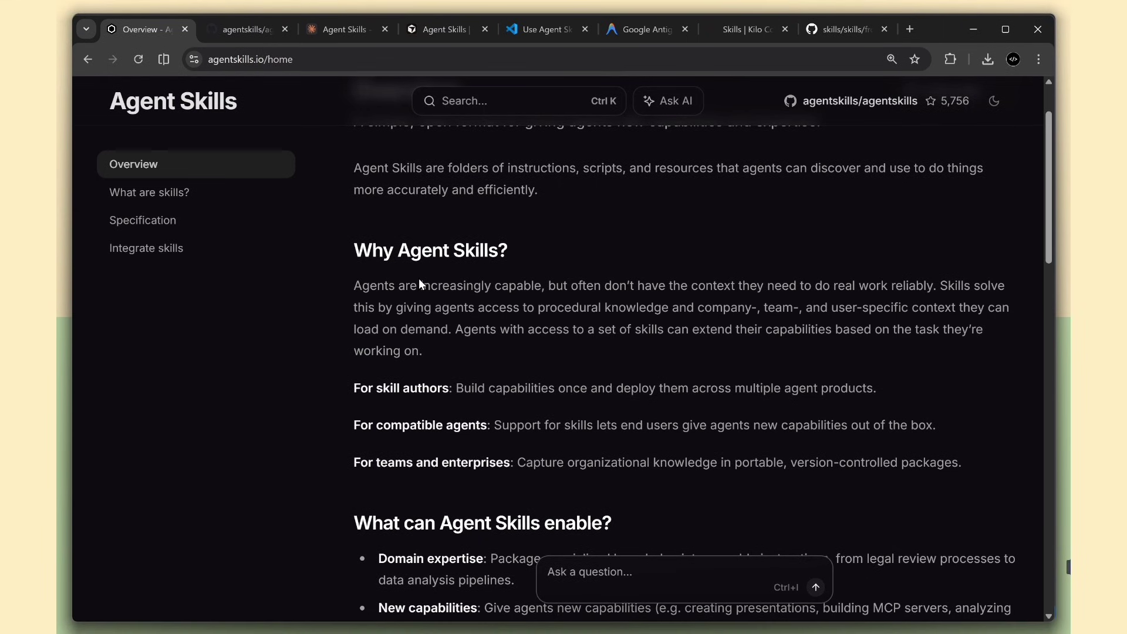
{"action": "mouse_move", "coordinate": [158, 124]}
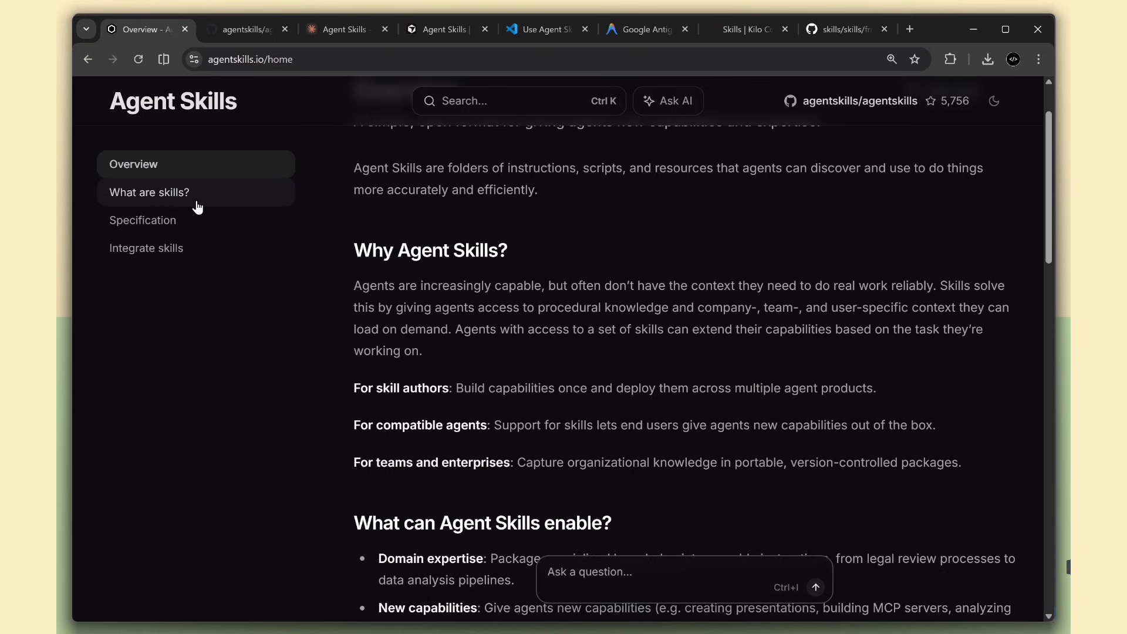
- On 'What are skills?', have Ask AI explain the pdf-processing folder tree with SKILL.md
{"action": "left_click", "coordinate": [148, 192]}
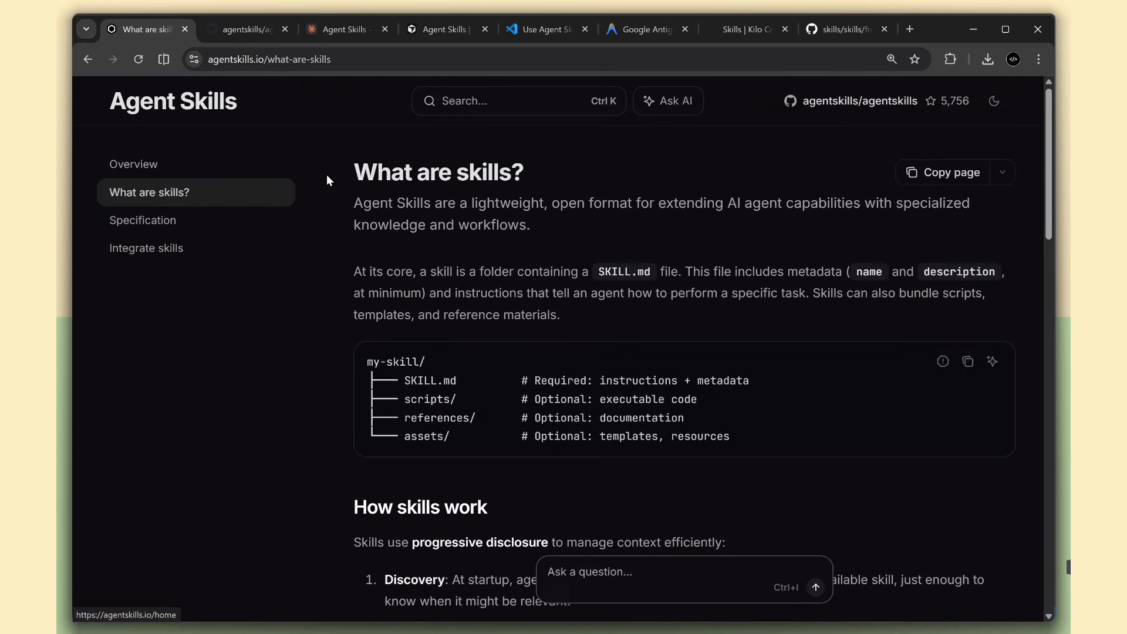
{"action": "double_click", "coordinate": [438, 172]}
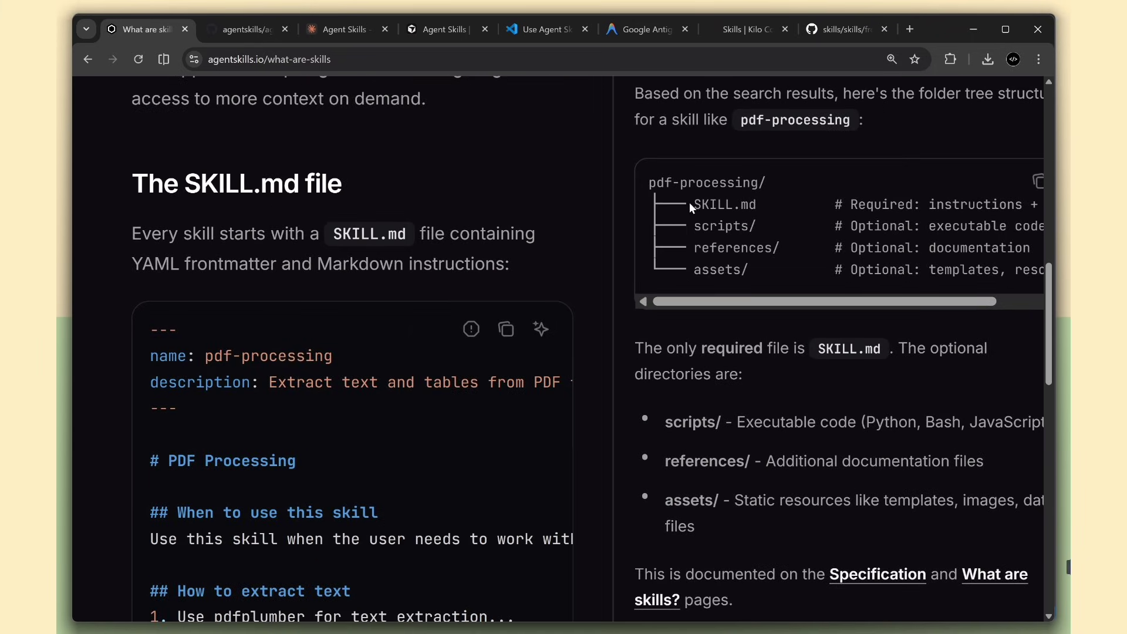
{"action": "double_click", "coordinate": [707, 183]}
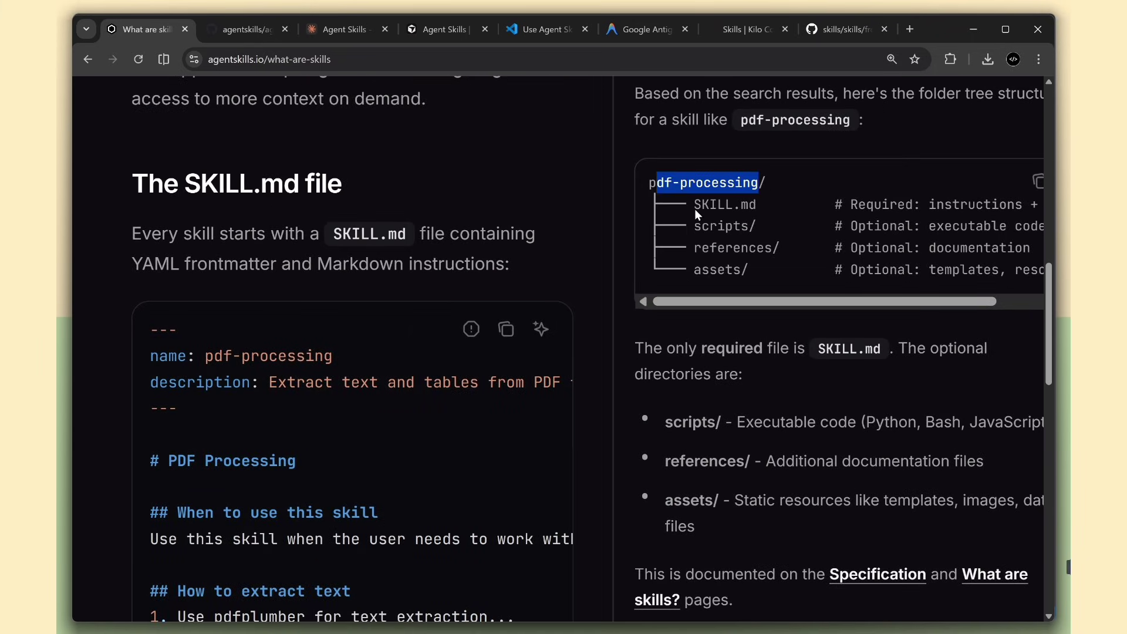
{"action": "double_click", "coordinate": [724, 204]}
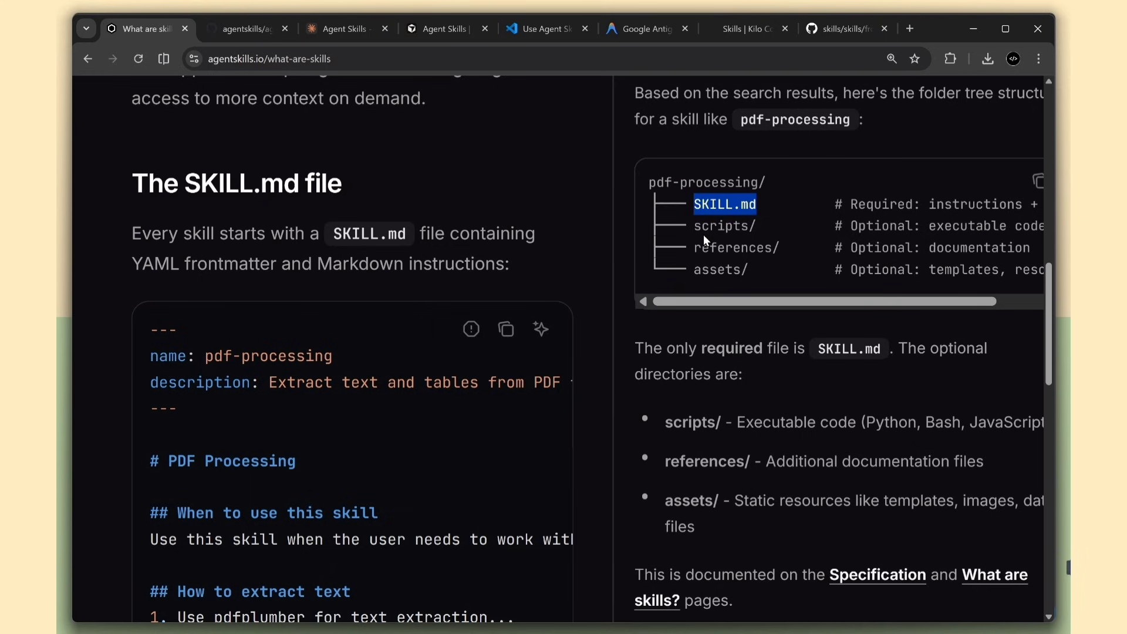
{"action": "scroll", "scroll_direction": "down", "scroll_amount": 3}
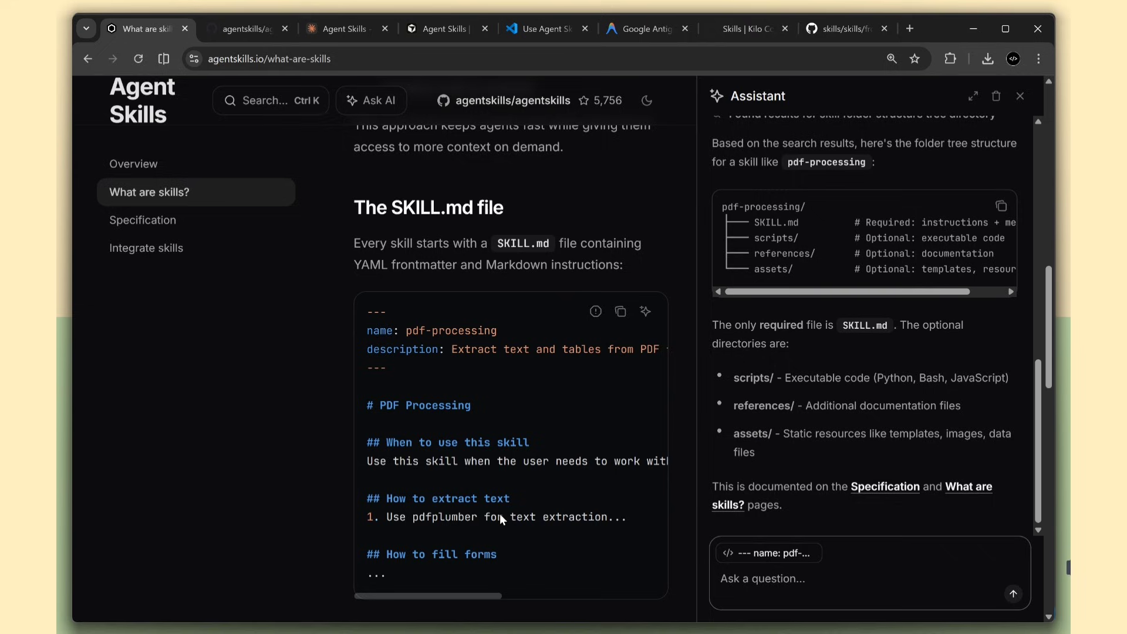
{"action": "mouse_move", "coordinate": [460, 410]}
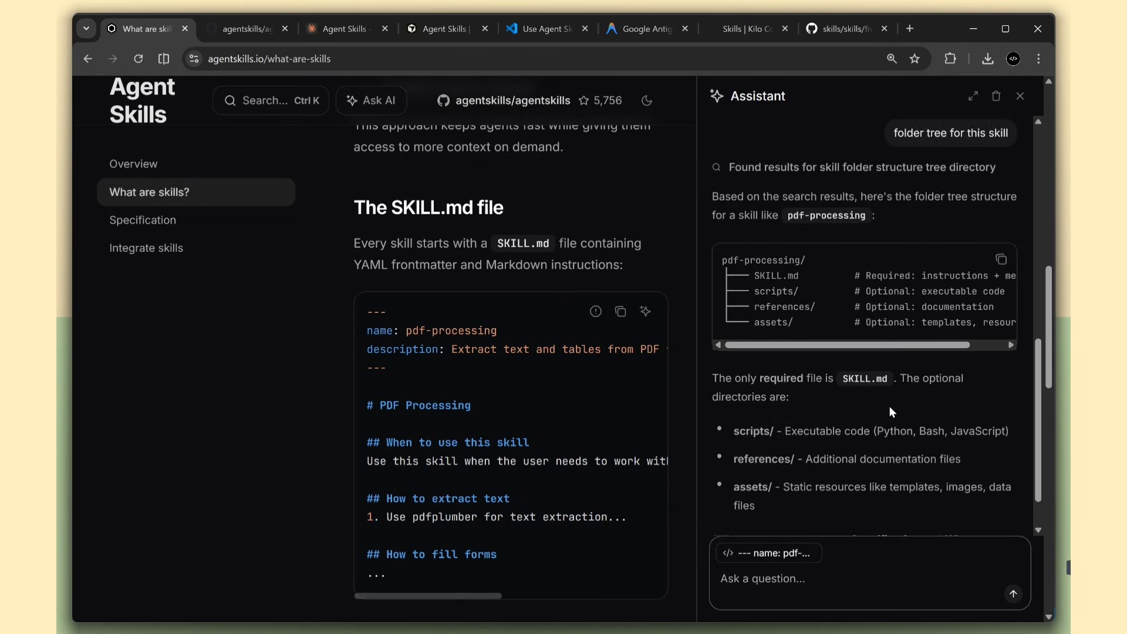
{"action": "scroll", "scroll_direction": "up", "scroll_amount": 3}
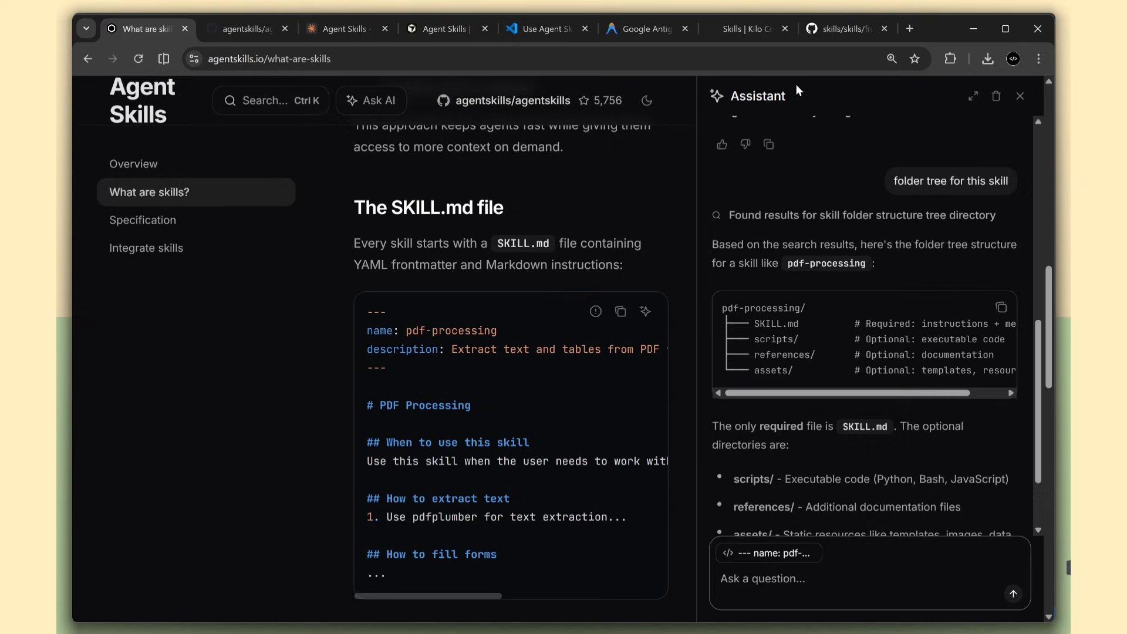
{"action": "mouse_move", "coordinate": [549, 128]}
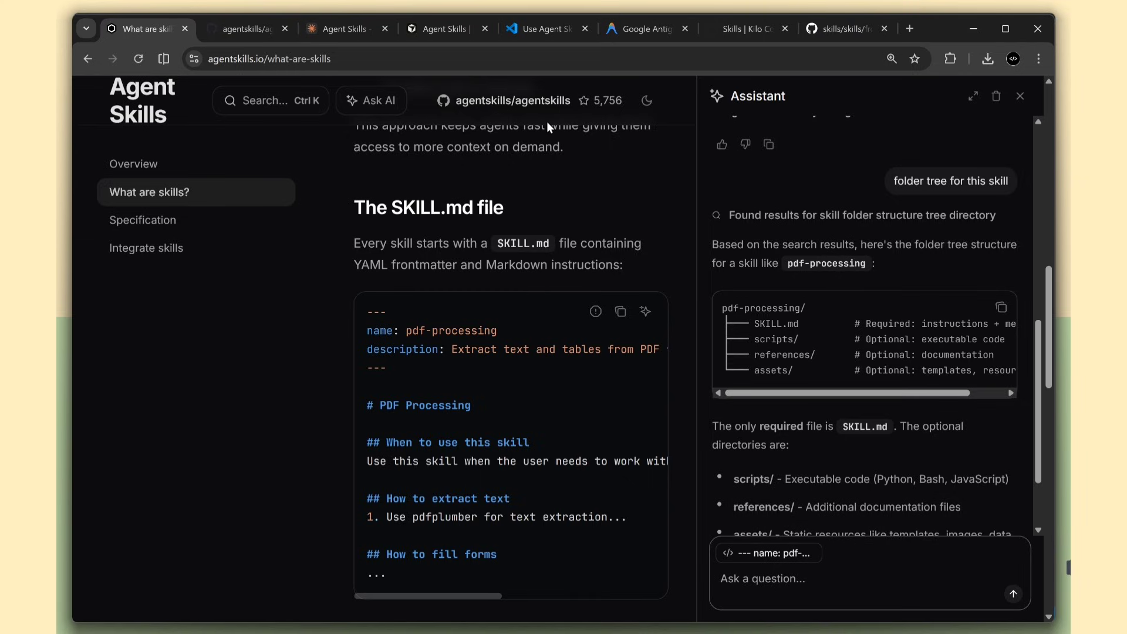
{"action": "mouse_move", "coordinate": [1020, 96]}
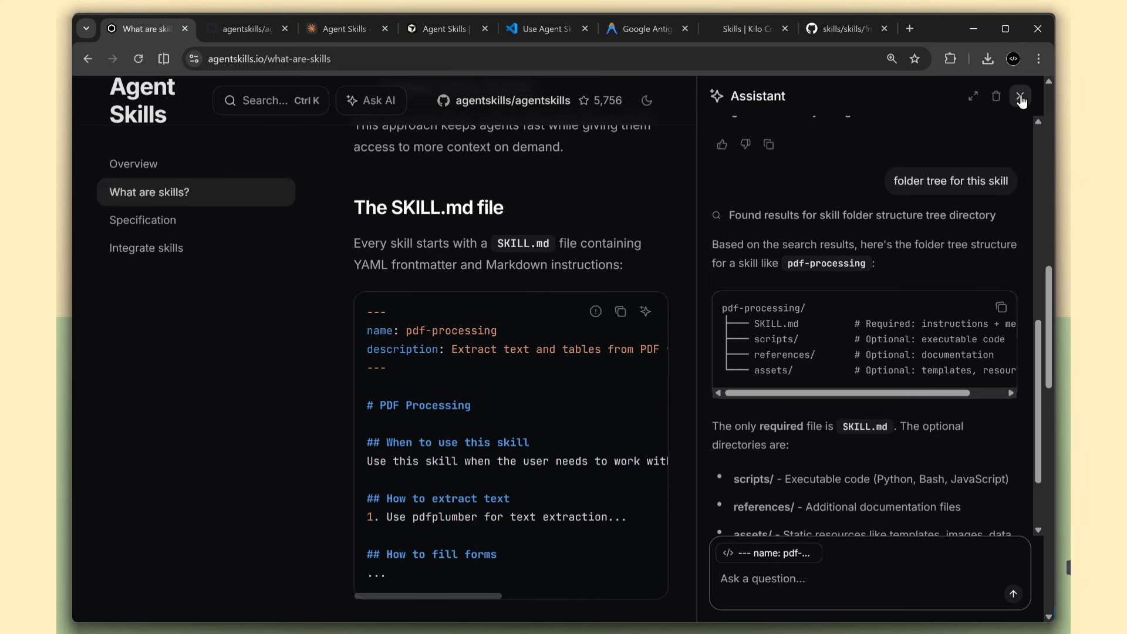
{"action": "left_click", "coordinate": [1021, 96]}
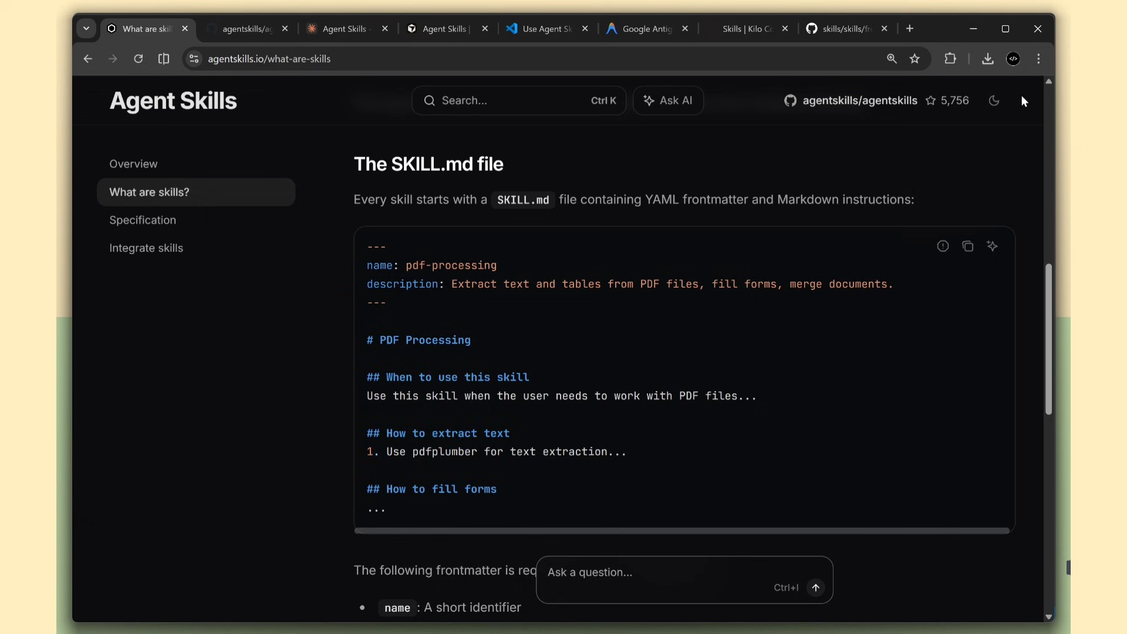
- View the Specification page via Overview, then switch to GitHub's skills/frontend-design tab
{"action": "left_click", "coordinate": [133, 164]}
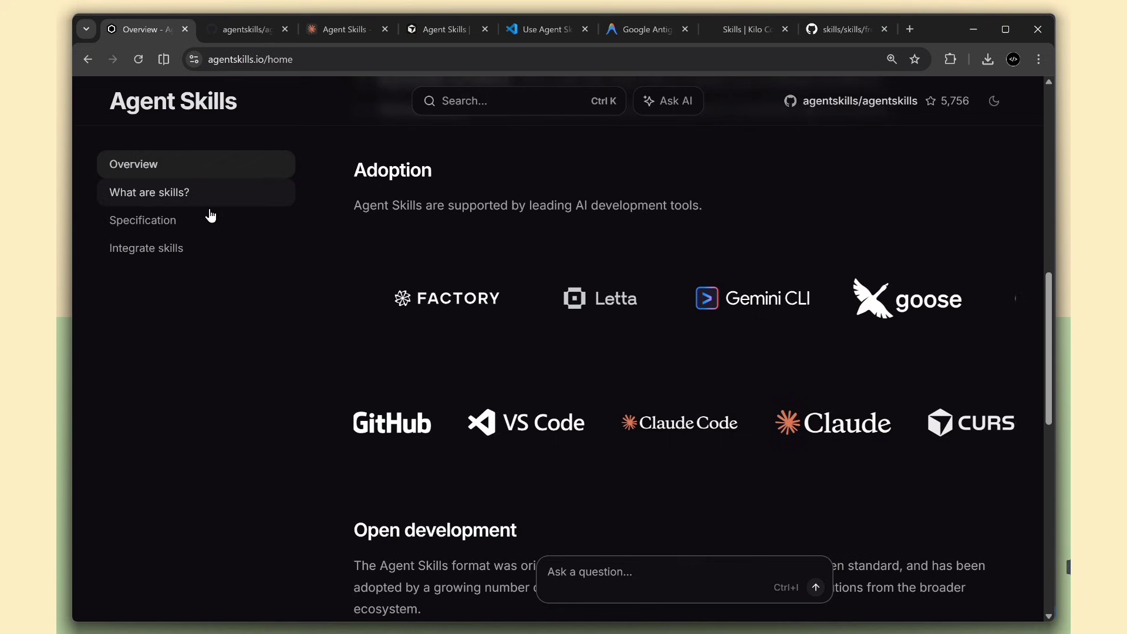
{"action": "left_click", "coordinate": [142, 220]}
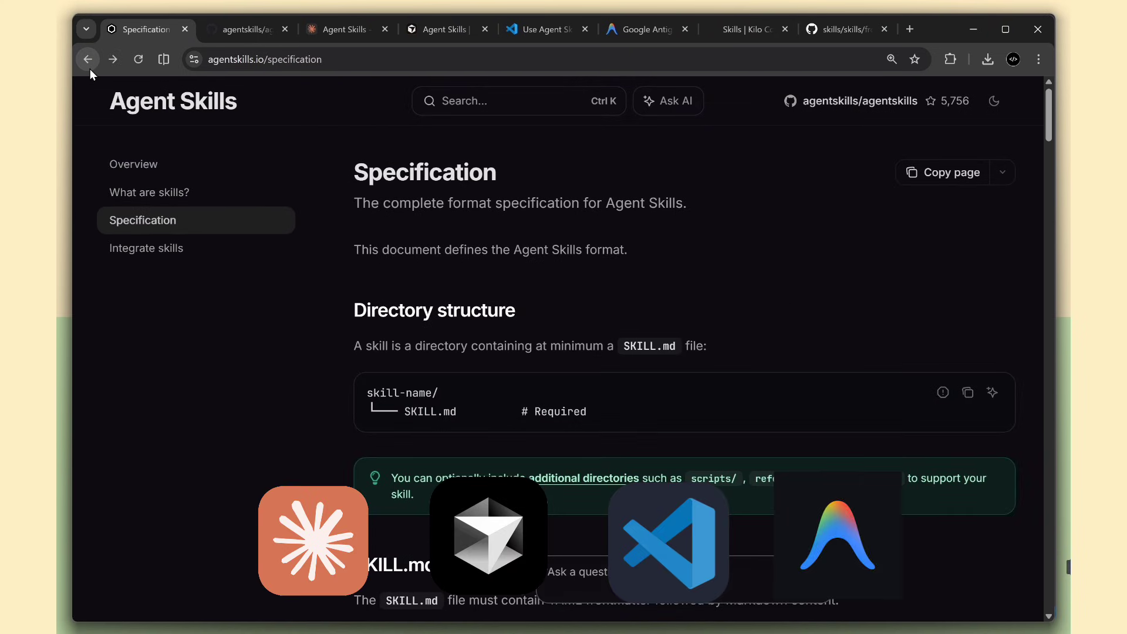
{"action": "scroll", "scroll_direction": "up", "scroll_amount": 3}
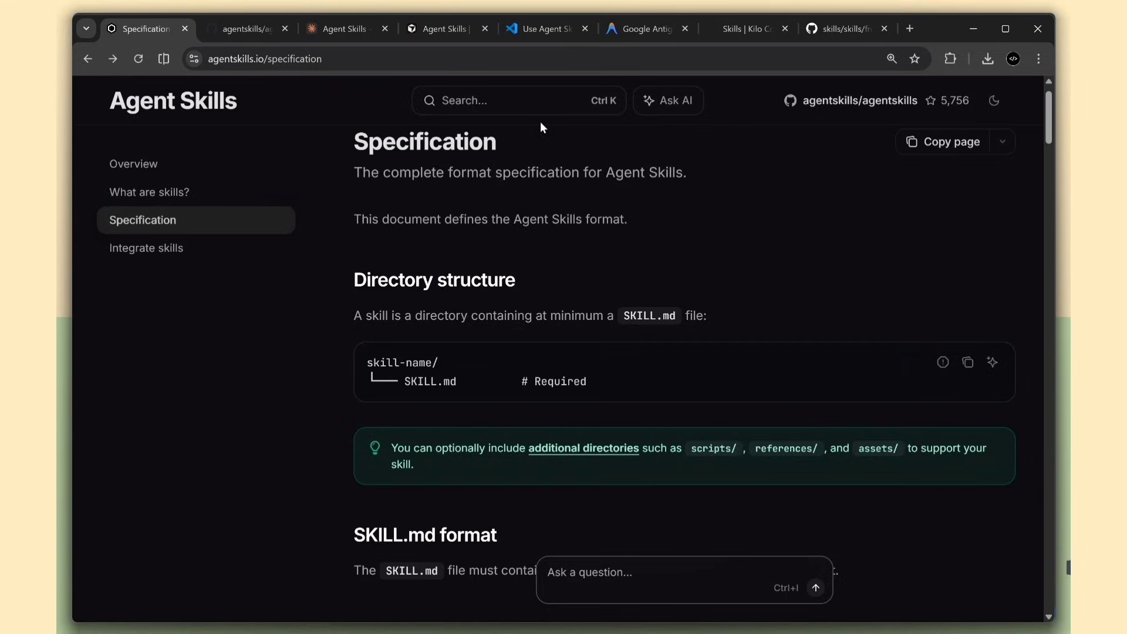
{"action": "left_click", "coordinate": [842, 29]}
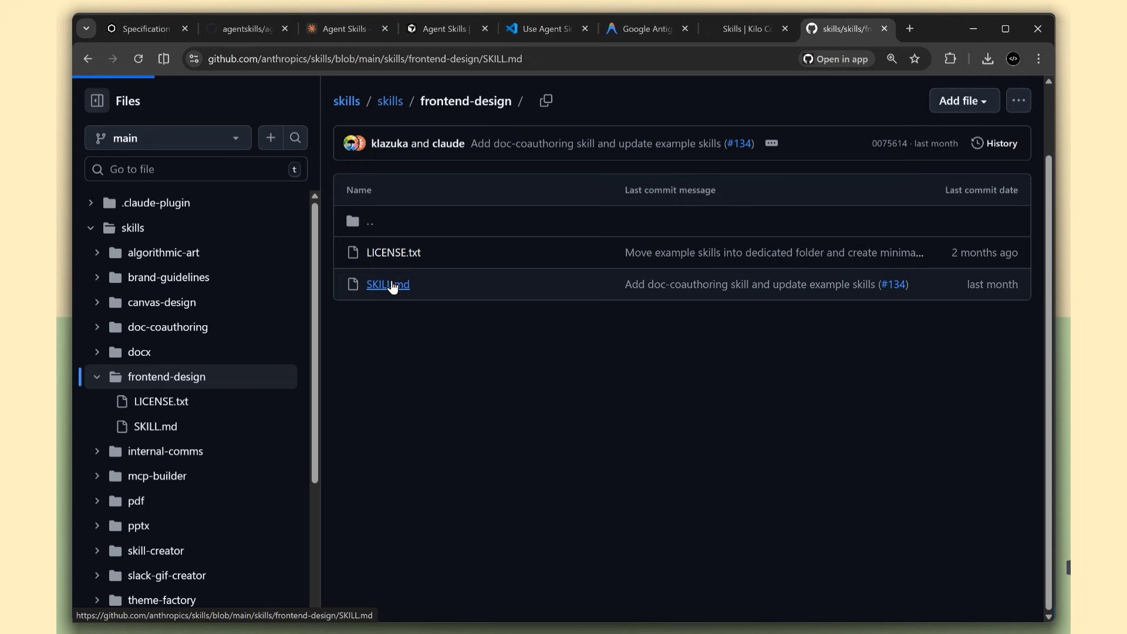
- Glance at frontend-design's SKILL.md, then open and scroll through the pdf skill's SKILL.md
{"action": "left_click", "coordinate": [387, 284]}
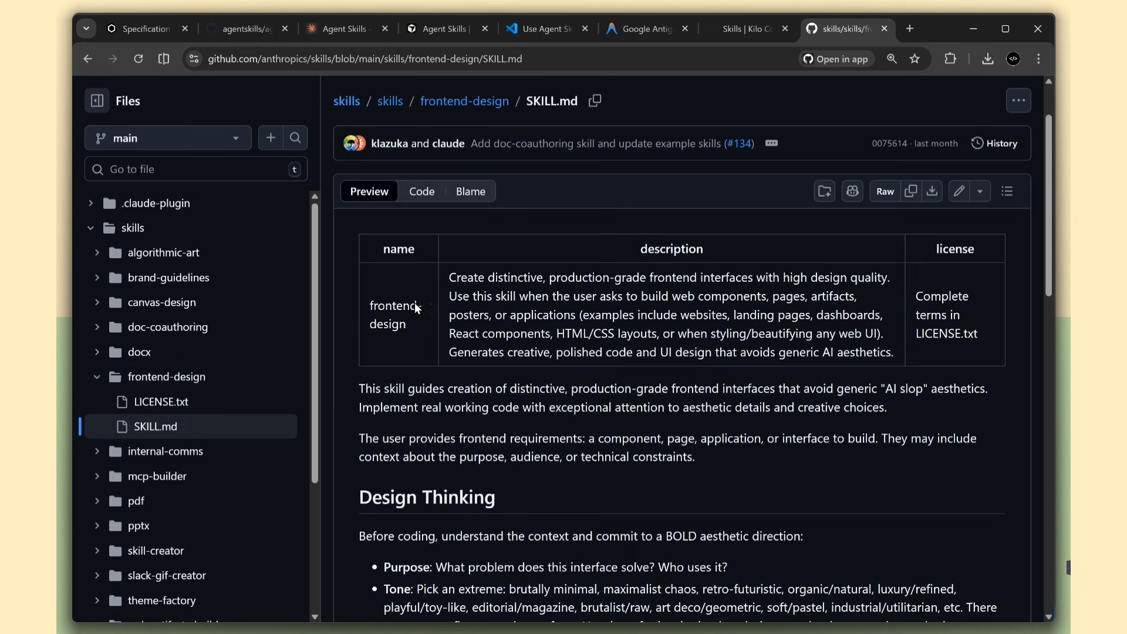
{"action": "double_click", "coordinate": [672, 248]}
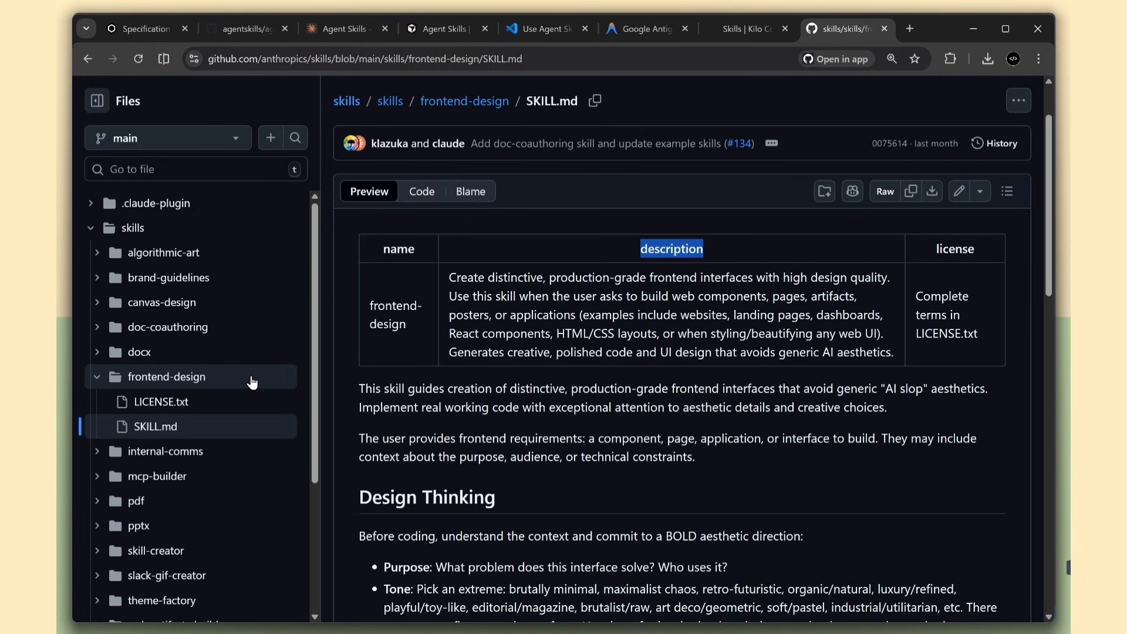
{"action": "left_click", "coordinate": [465, 101]}
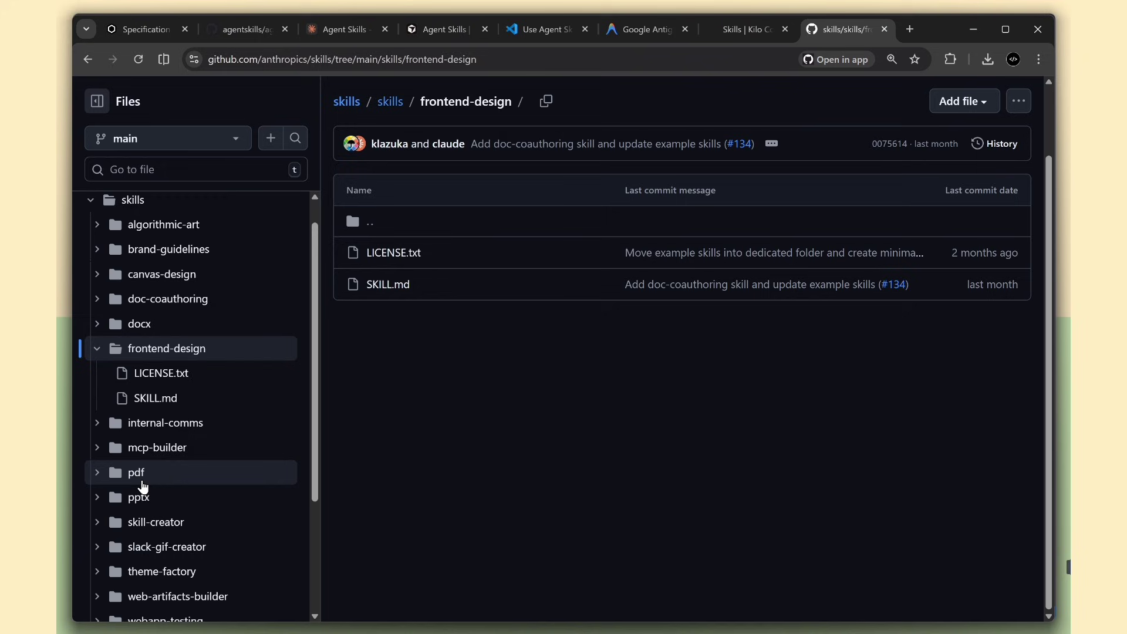
{"action": "left_click", "coordinate": [135, 472]}
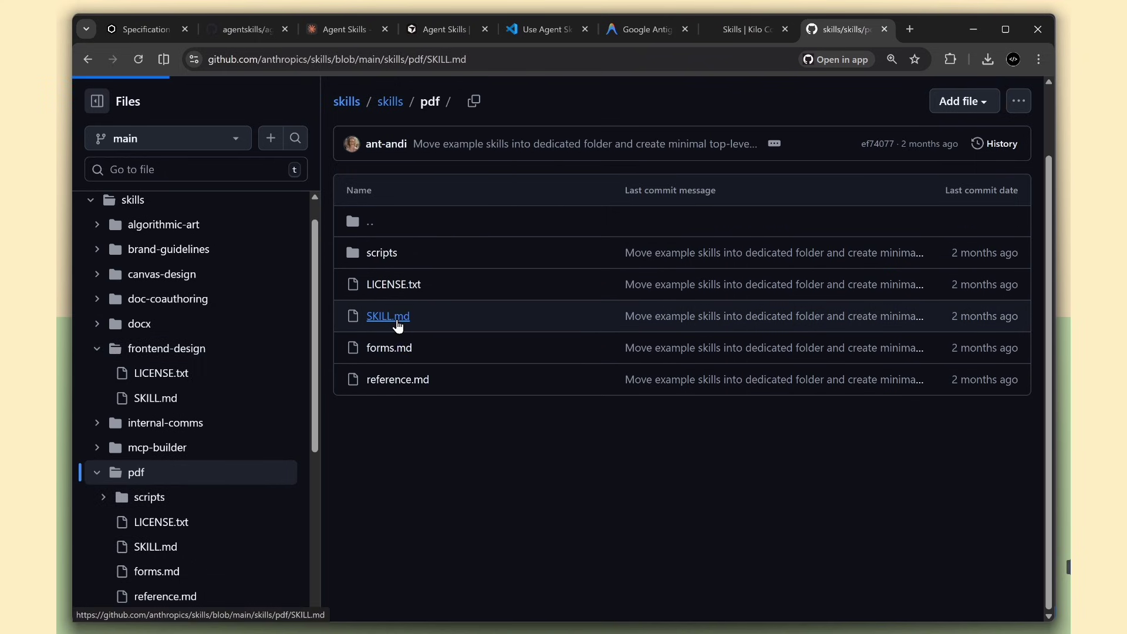
{"action": "left_click", "coordinate": [387, 316]}
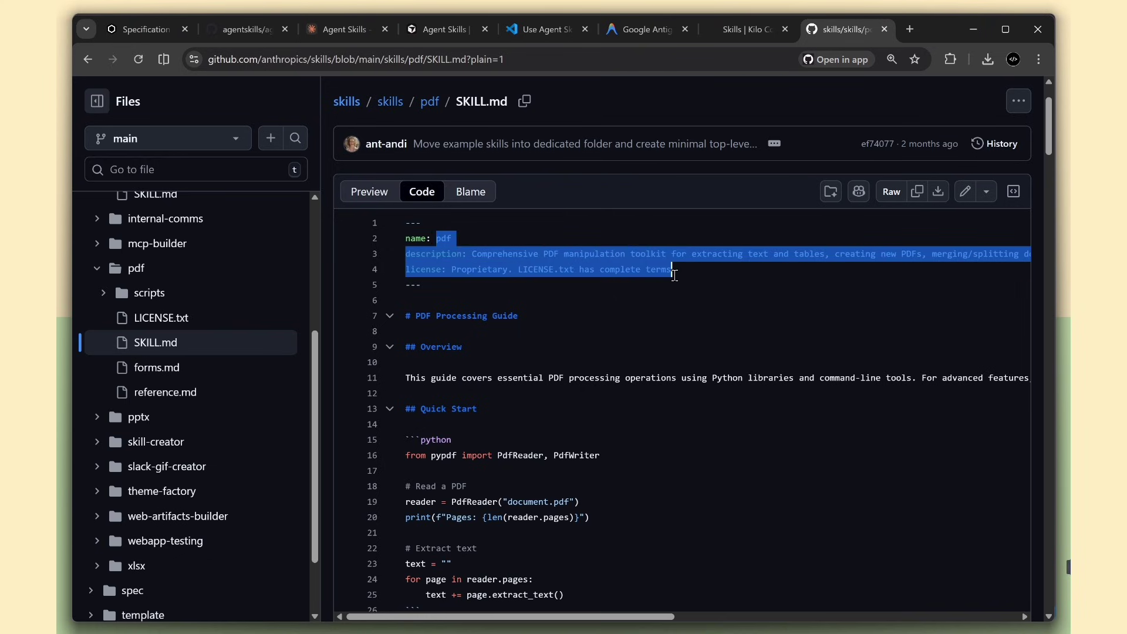
{"action": "scroll", "scroll_direction": "down", "scroll_amount": 3}
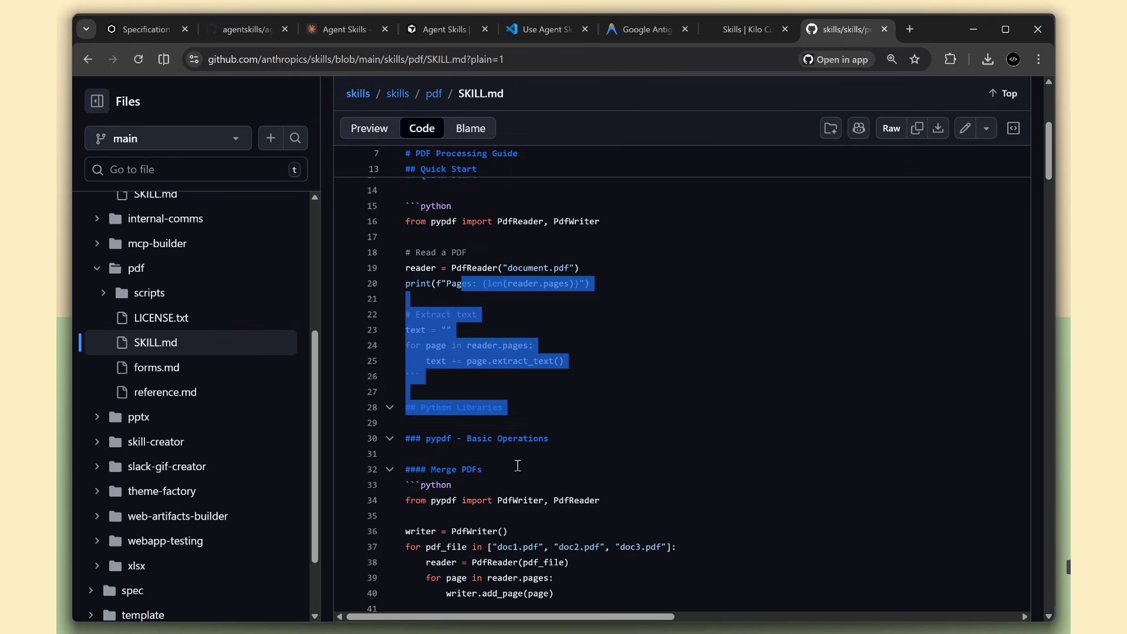
{"action": "scroll", "scroll_direction": "down", "scroll_amount": 3}
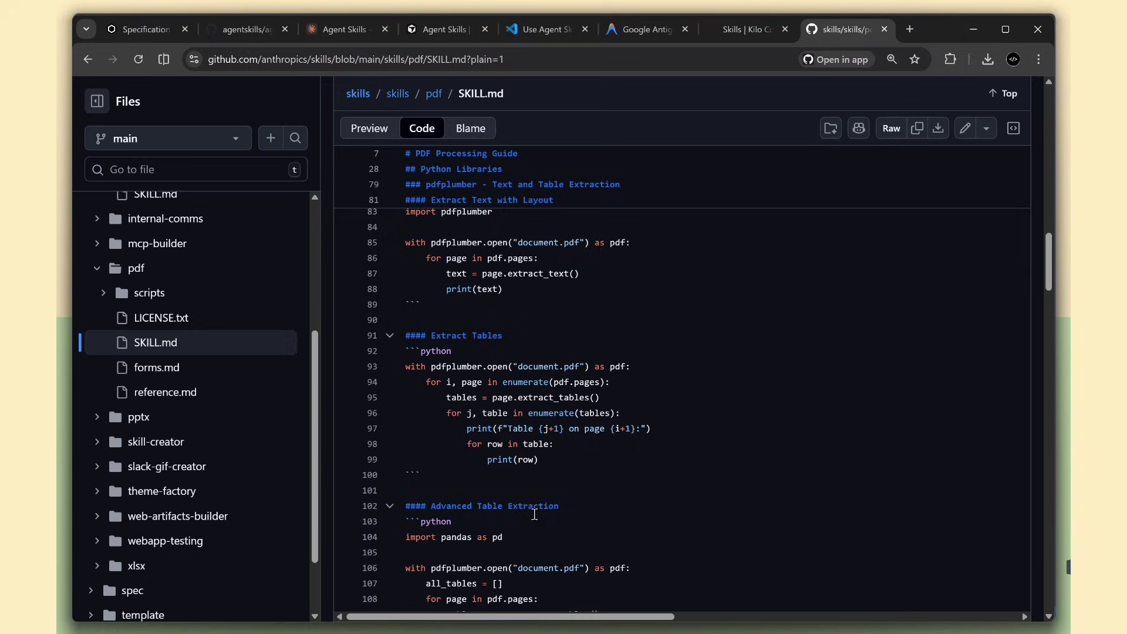
{"action": "scroll", "scroll_direction": "down", "scroll_amount": 3}
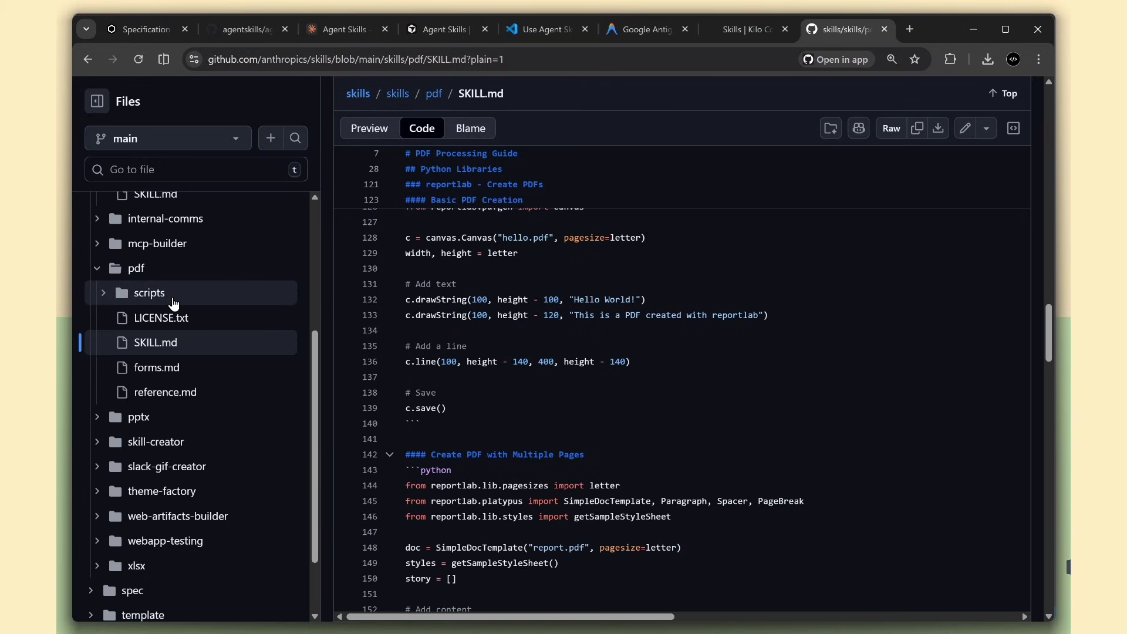
- Open the pdf skill's scripts folder and read reference.md's pypdfium2 and JavaScript examples
{"action": "left_click", "coordinate": [148, 292]}
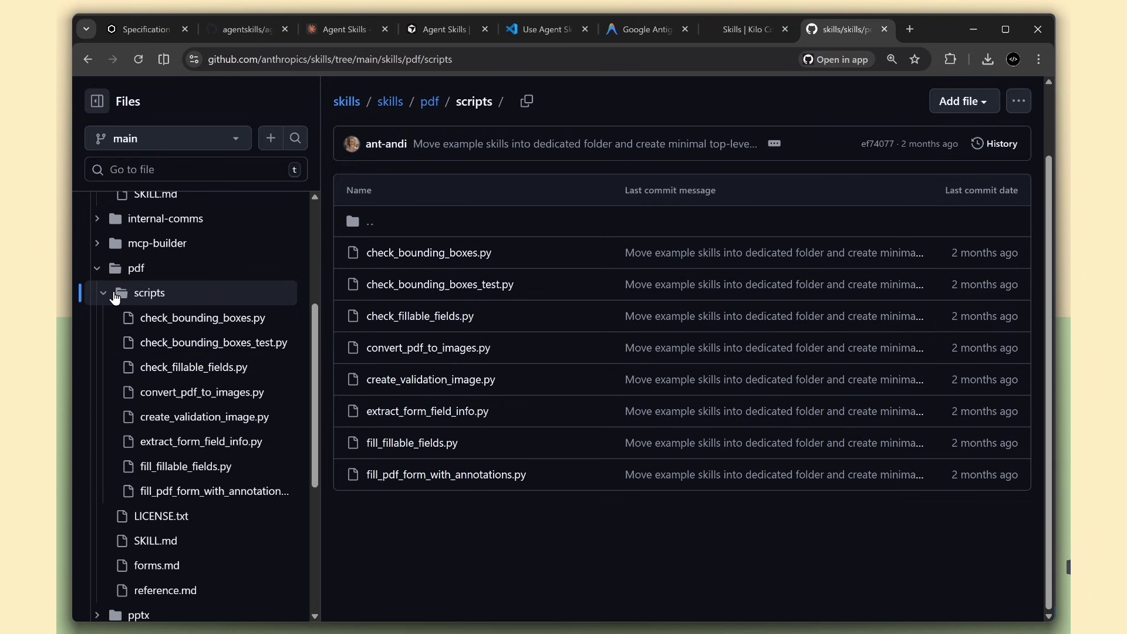
{"action": "left_click", "coordinate": [103, 292]}
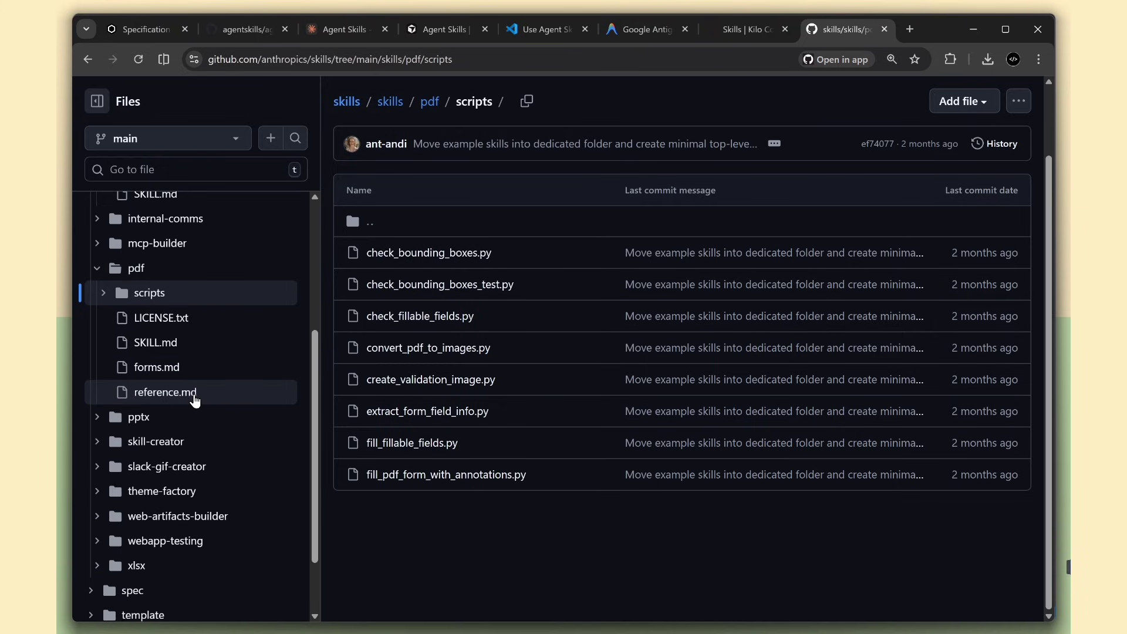
{"action": "left_click", "coordinate": [164, 391]}
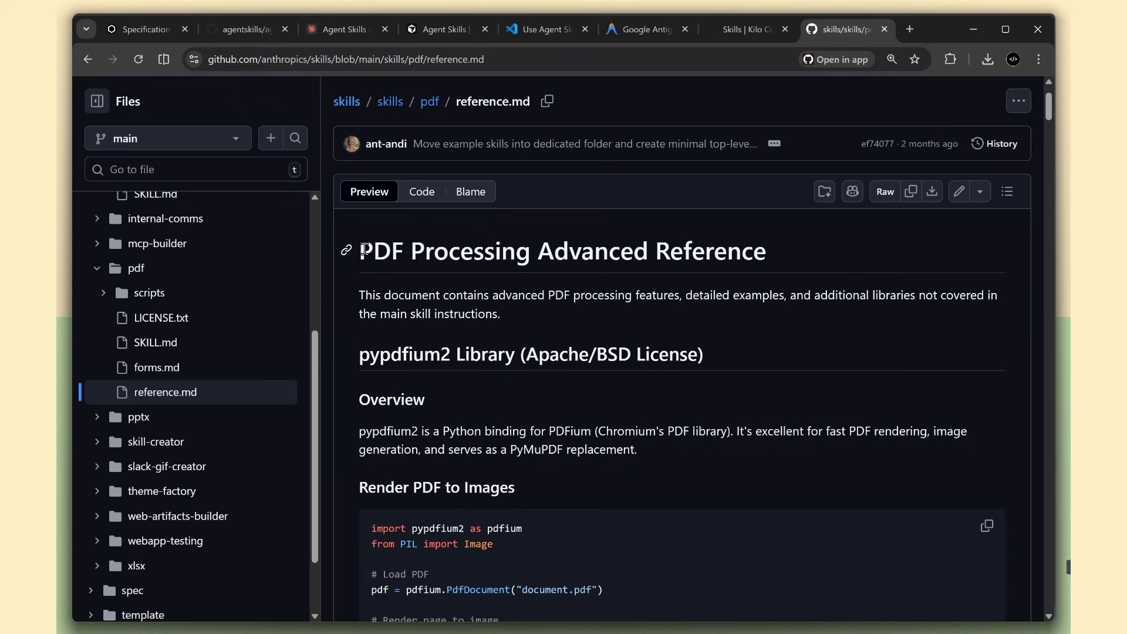
{"action": "scroll", "scroll_direction": "down", "scroll_amount": 3}
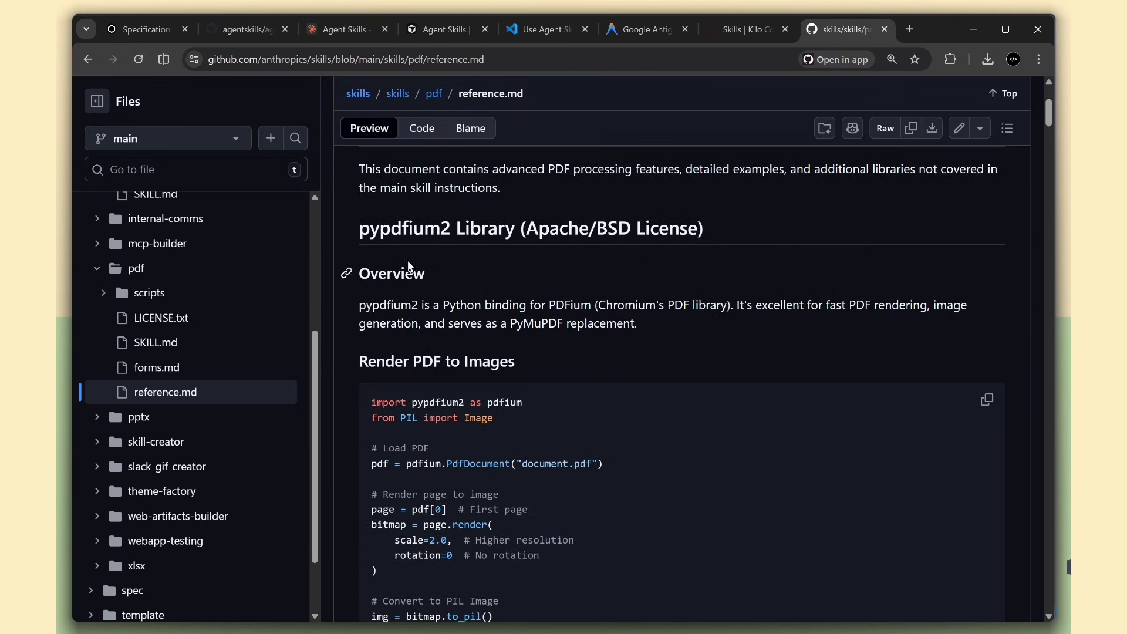
{"action": "scroll", "scroll_direction": "down", "scroll_amount": 3}
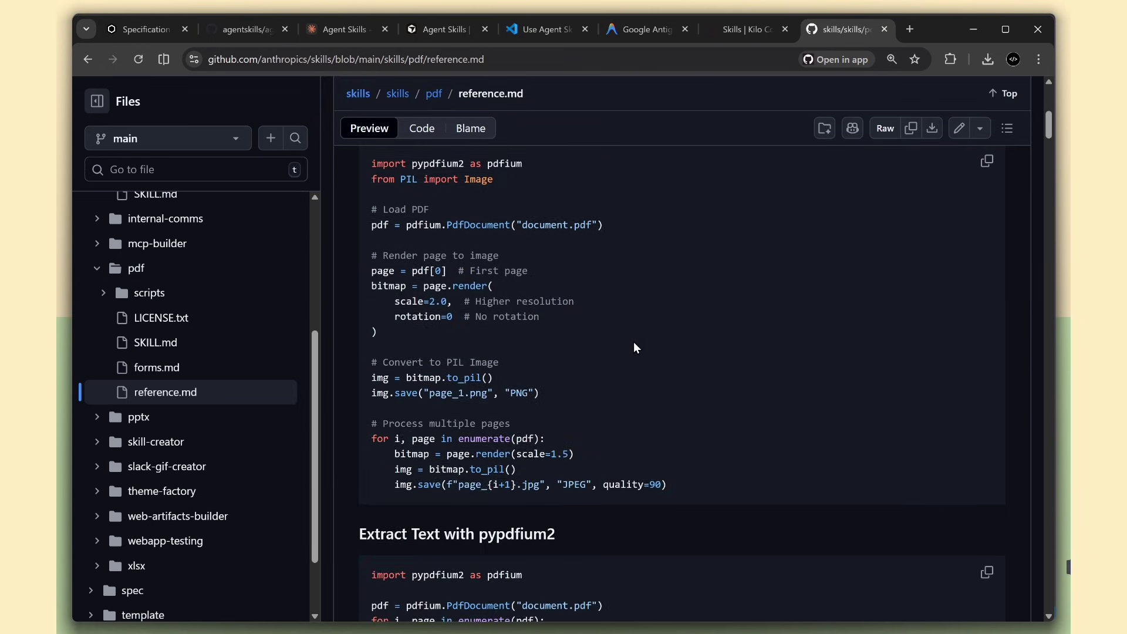
{"action": "scroll", "scroll_direction": "down", "scroll_amount": 3}
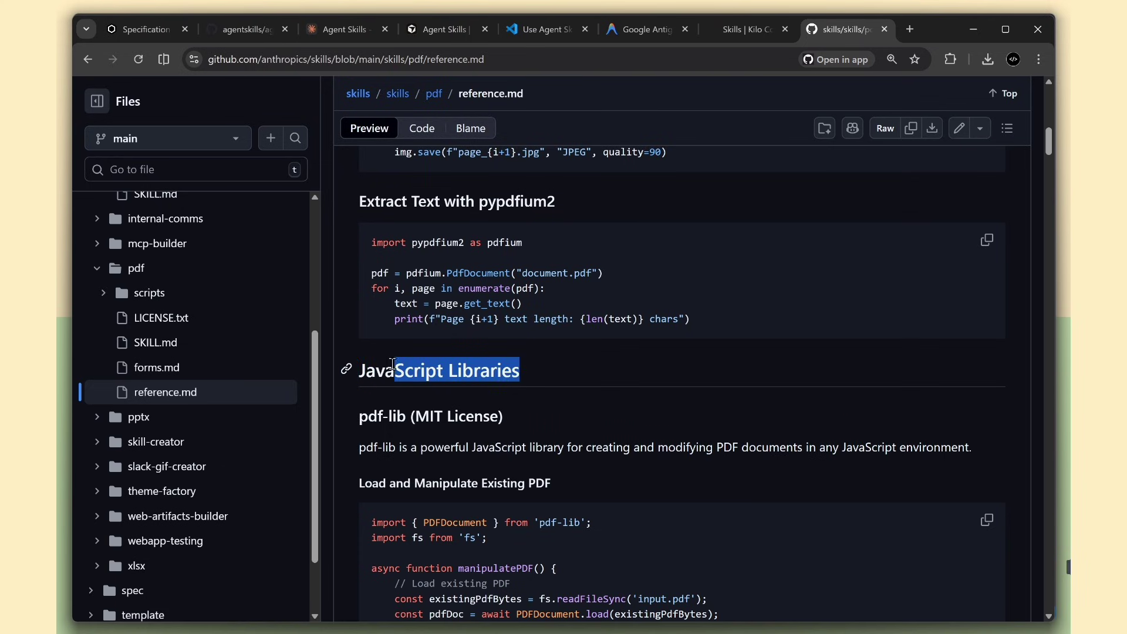
{"action": "scroll", "scroll_direction": "down", "scroll_amount": 3}
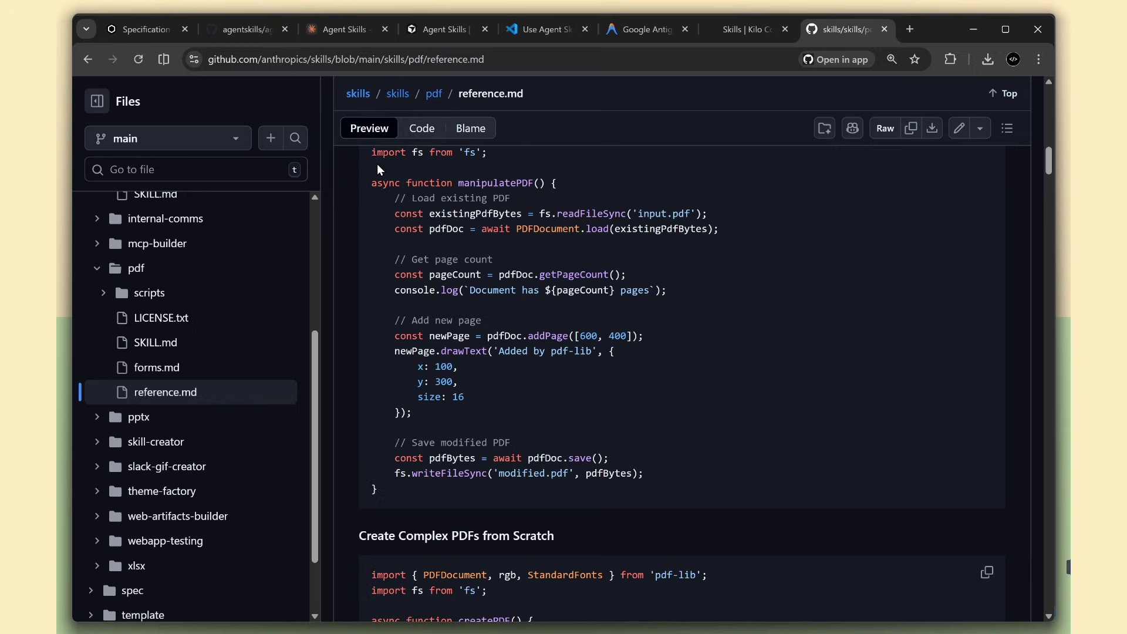
{"action": "mouse_move", "coordinate": [431, 159]}
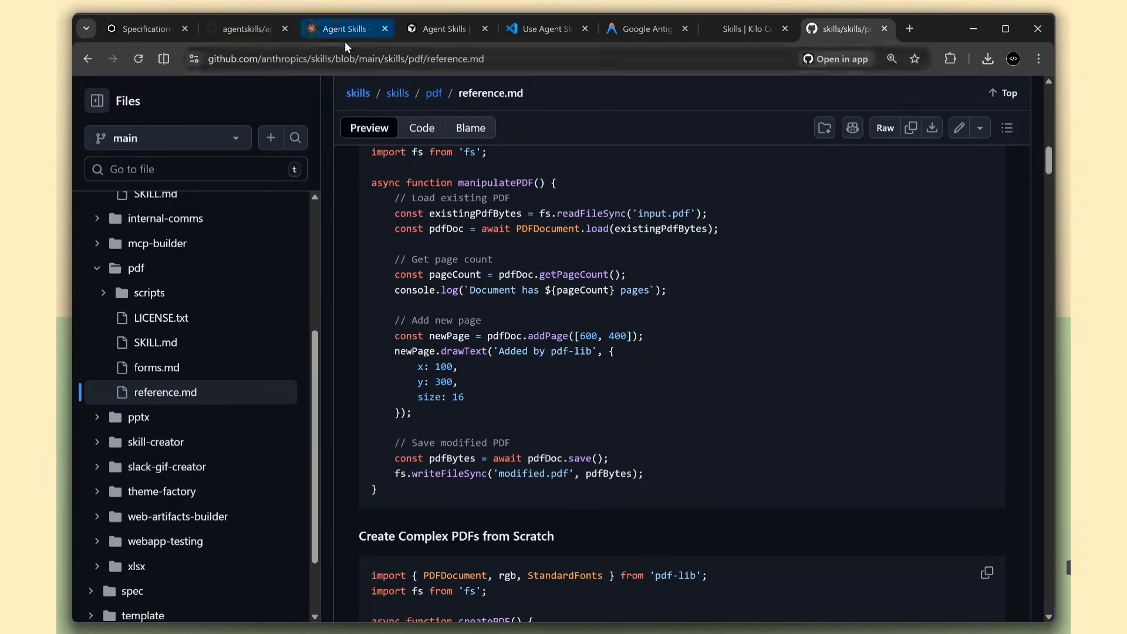
{"action": "left_click", "coordinate": [343, 29]}
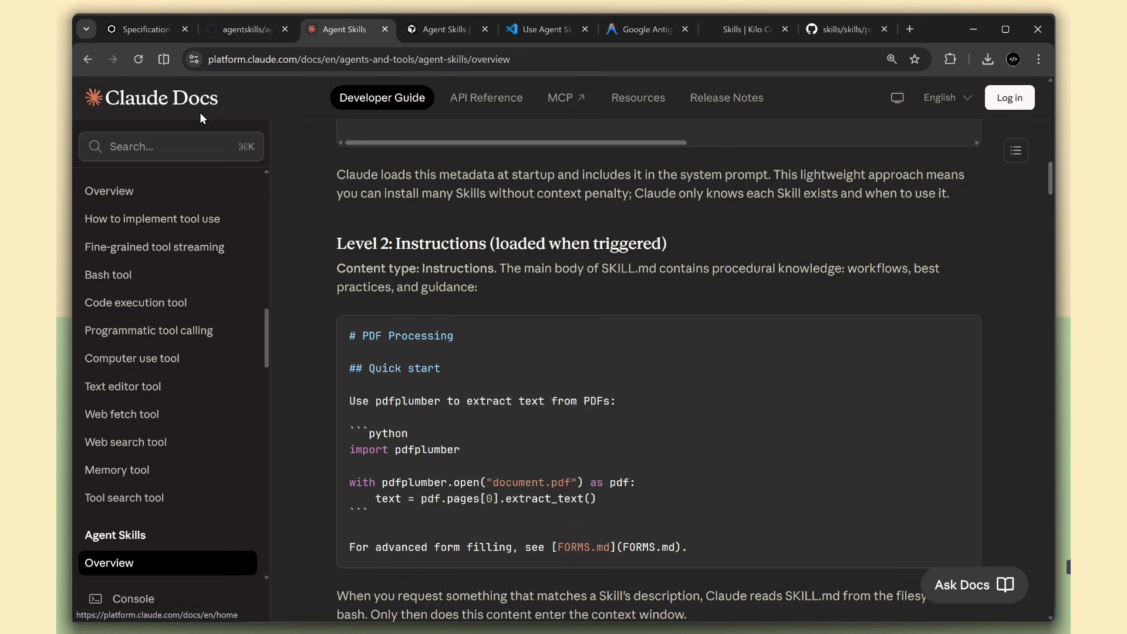
- Reread Claude Docs' Using Skills and How Skills work sections, then go to Cursor's Skills docs
{"action": "scroll", "scroll_direction": "up", "scroll_amount": 3}
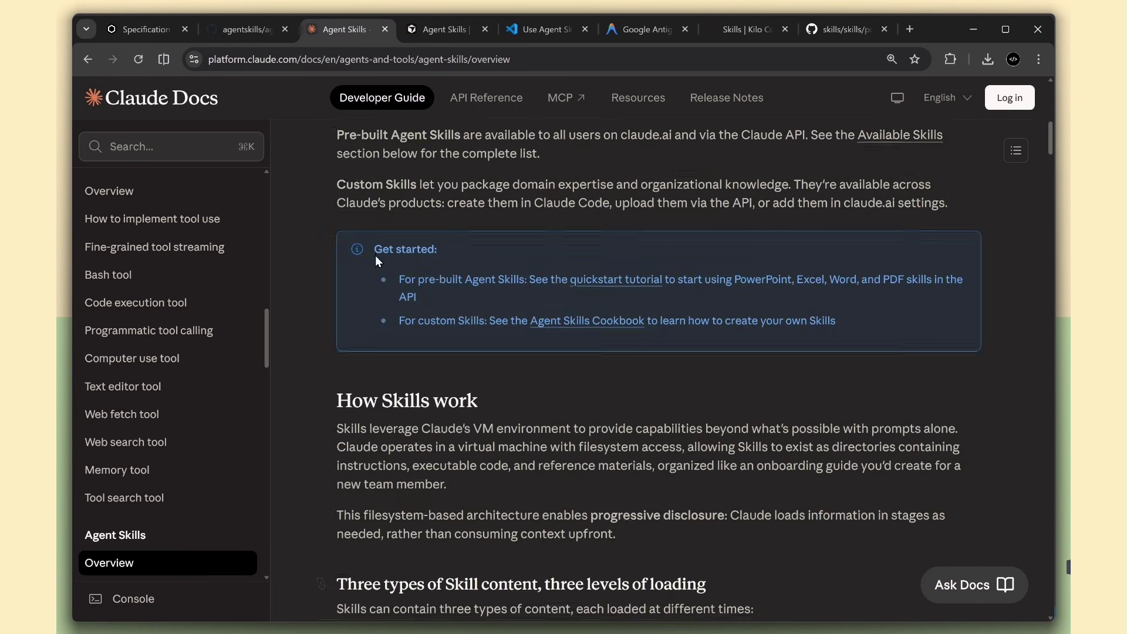
{"action": "scroll", "scroll_direction": "up", "scroll_amount": 3}
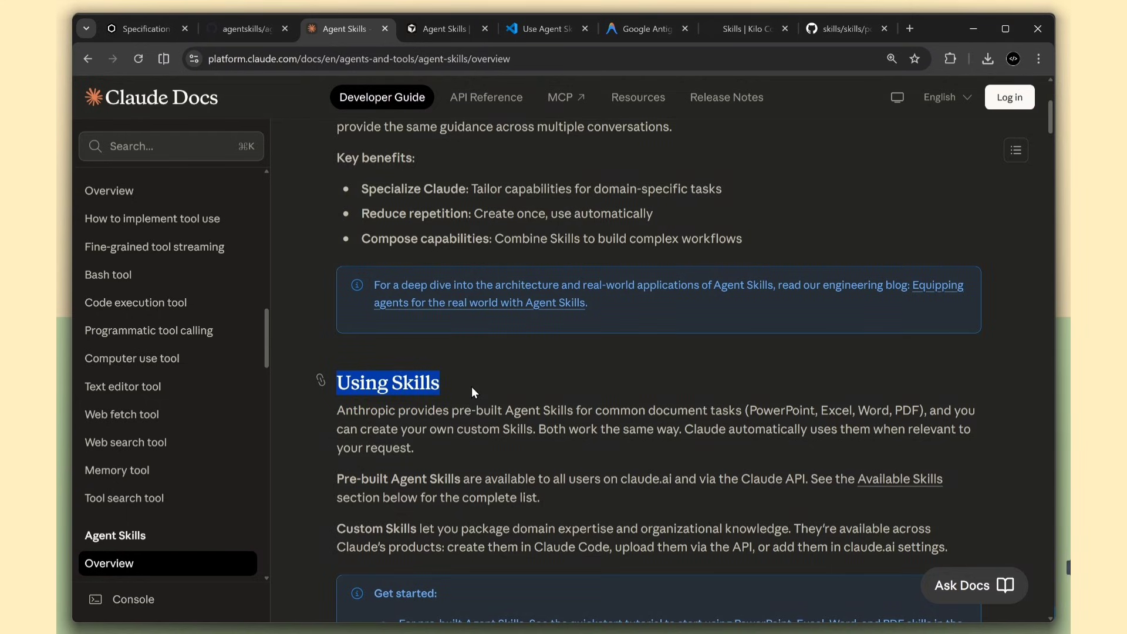
{"action": "scroll", "scroll_direction": "down", "scroll_amount": 3}
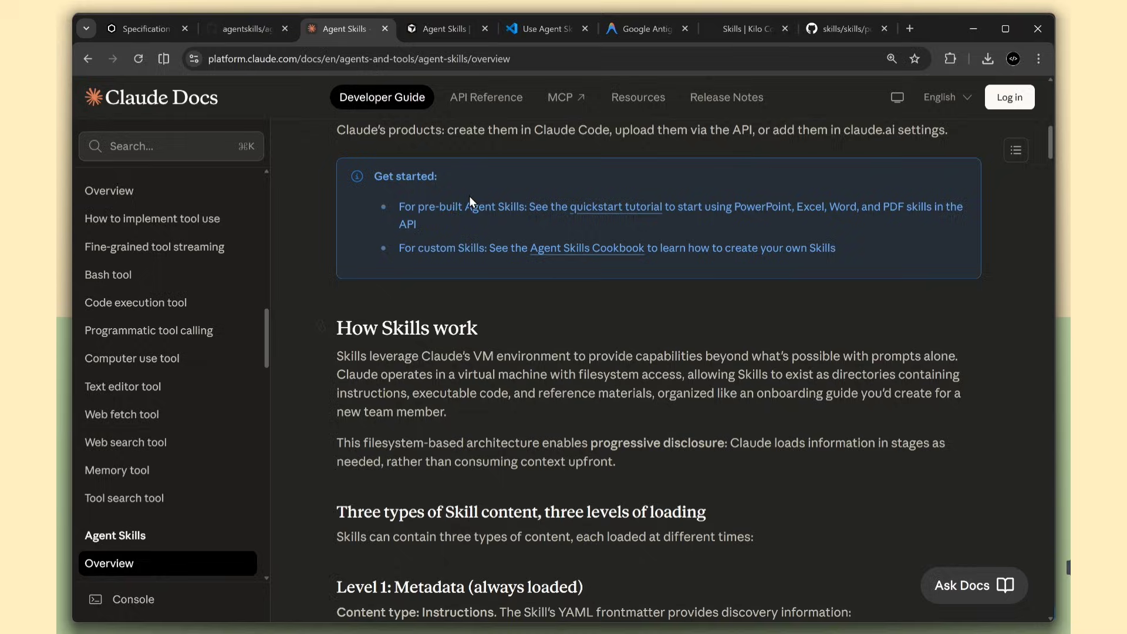
{"action": "left_click", "coordinate": [445, 29]}
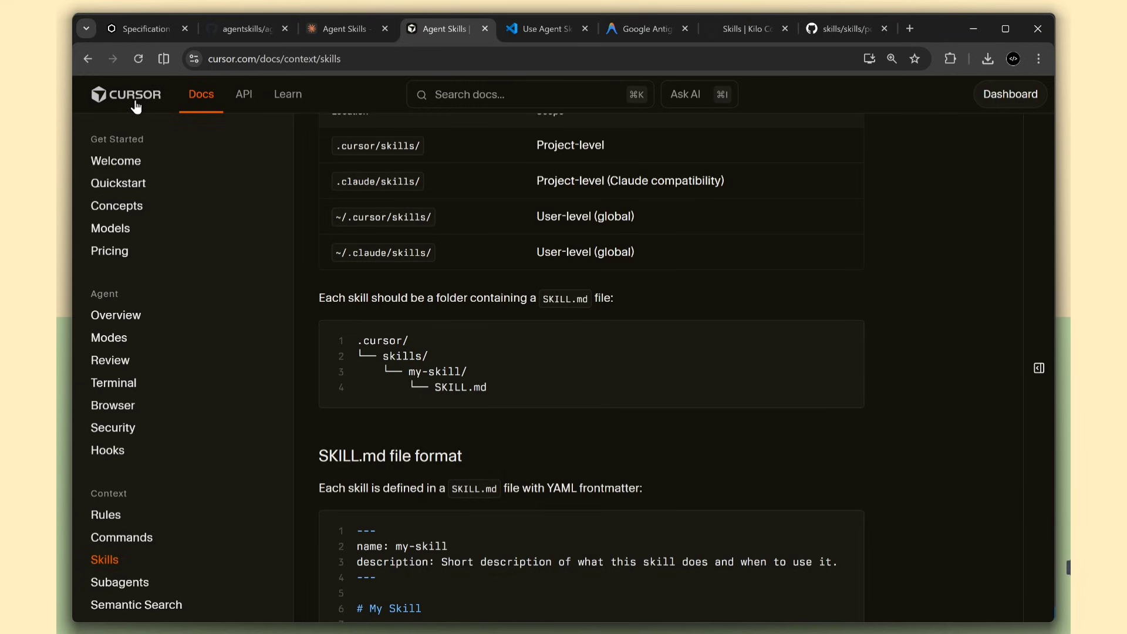
{"action": "mouse_move", "coordinate": [362, 335]}
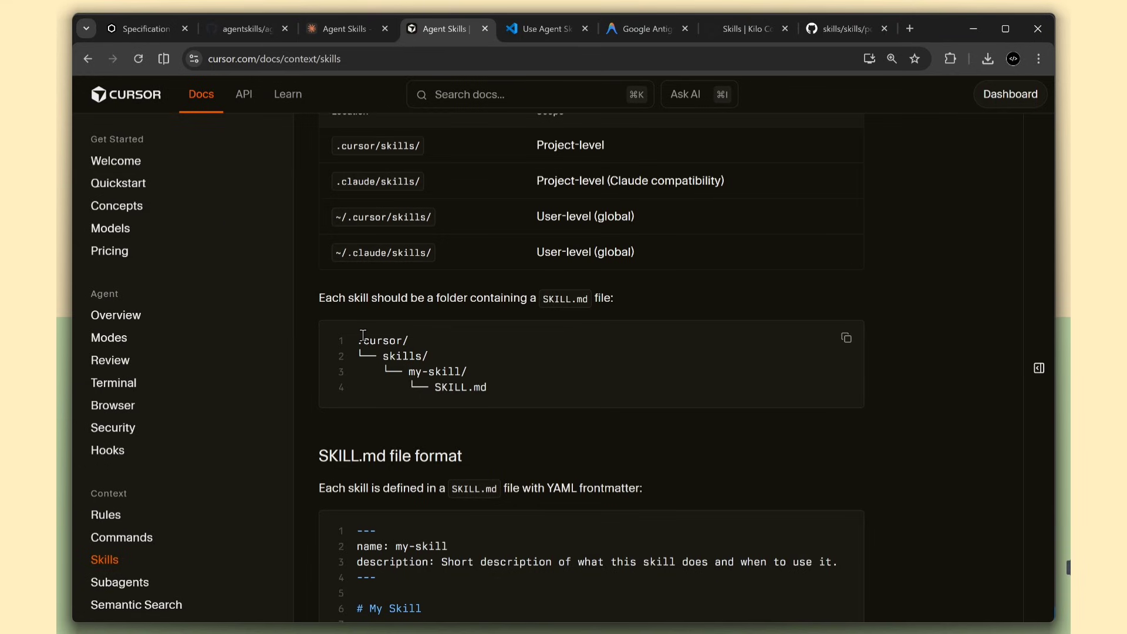
- Compare Cursor's skill layout against Antigravity's Agent Skills and Kilo Code's Mode-Specific Skills docs
{"action": "scroll", "scroll_direction": "down", "scroll_amount": 3}
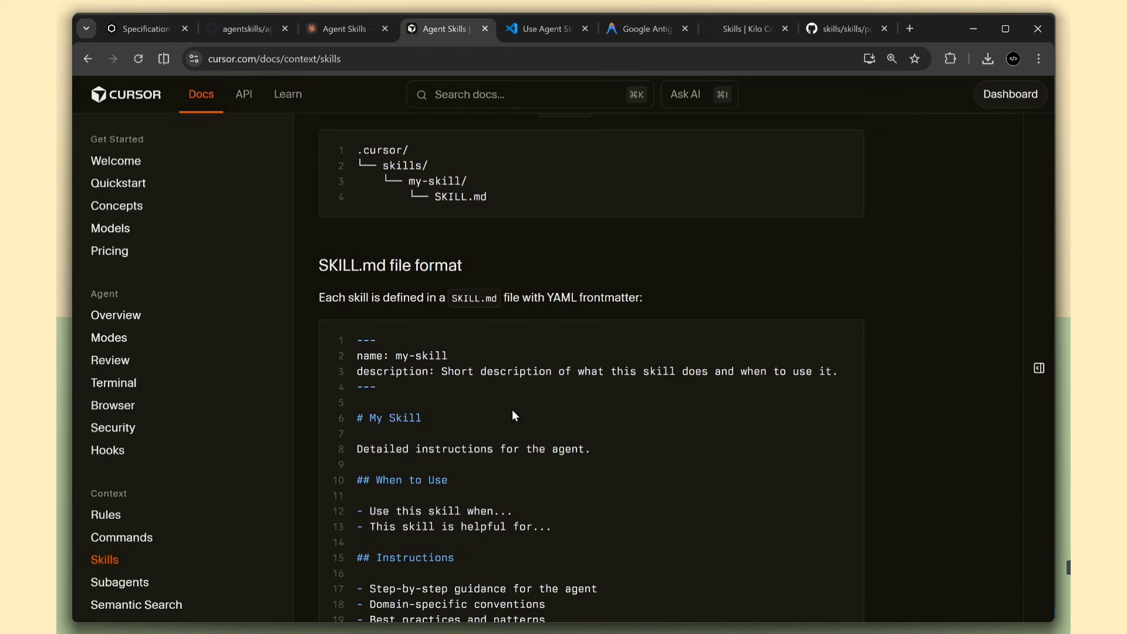
{"action": "scroll", "scroll_direction": "down", "scroll_amount": 3}
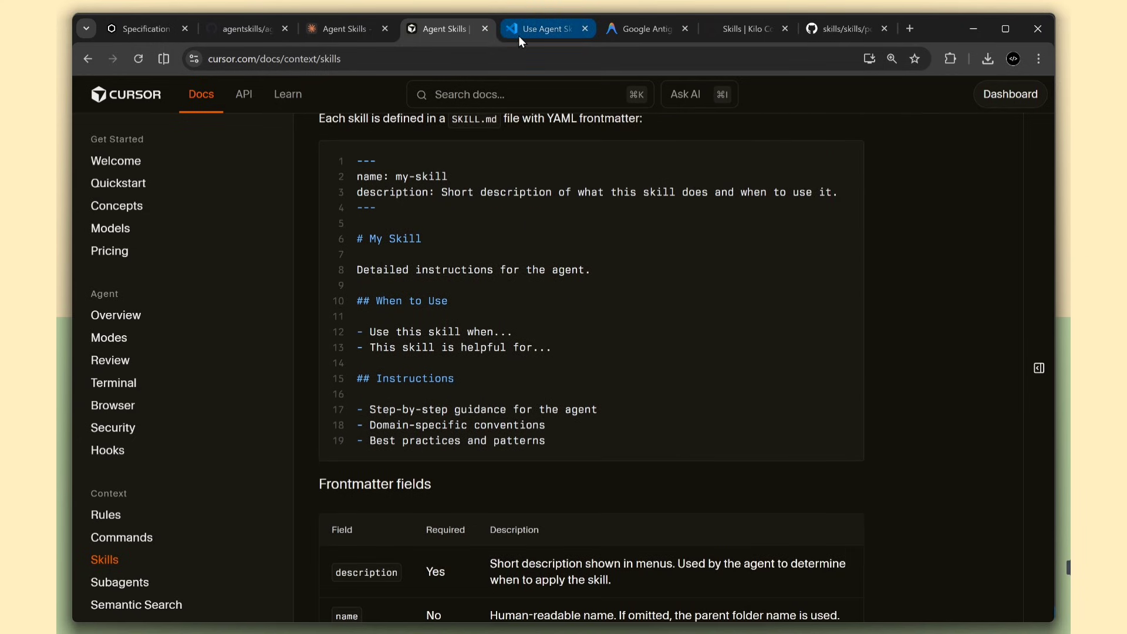
{"action": "mouse_move", "coordinate": [546, 28]}
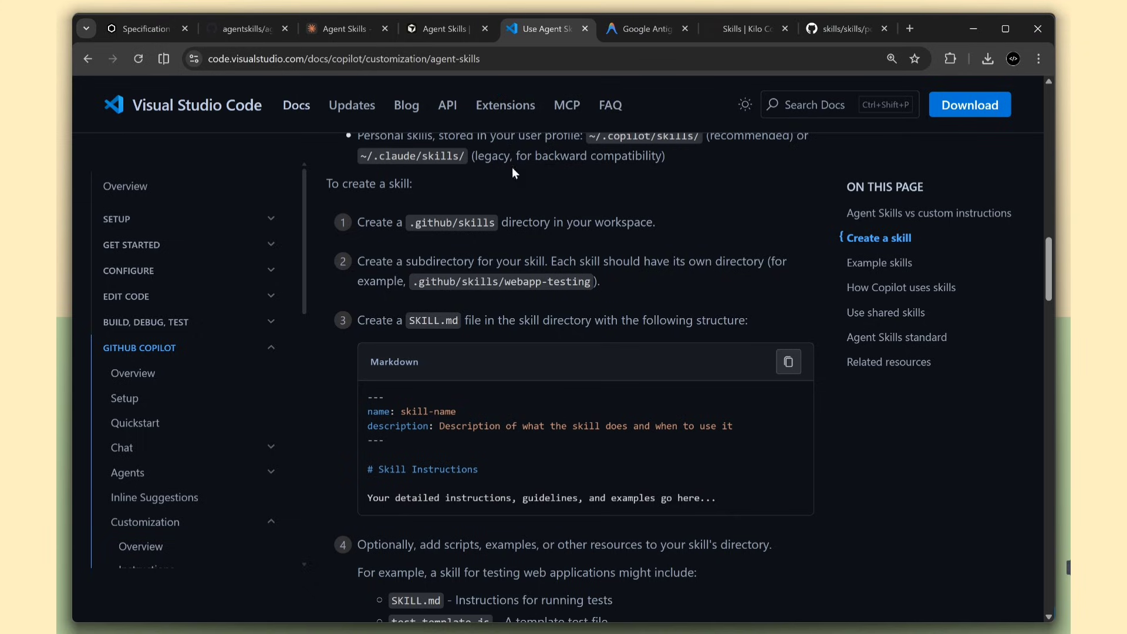
{"action": "mouse_move", "coordinate": [374, 406]}
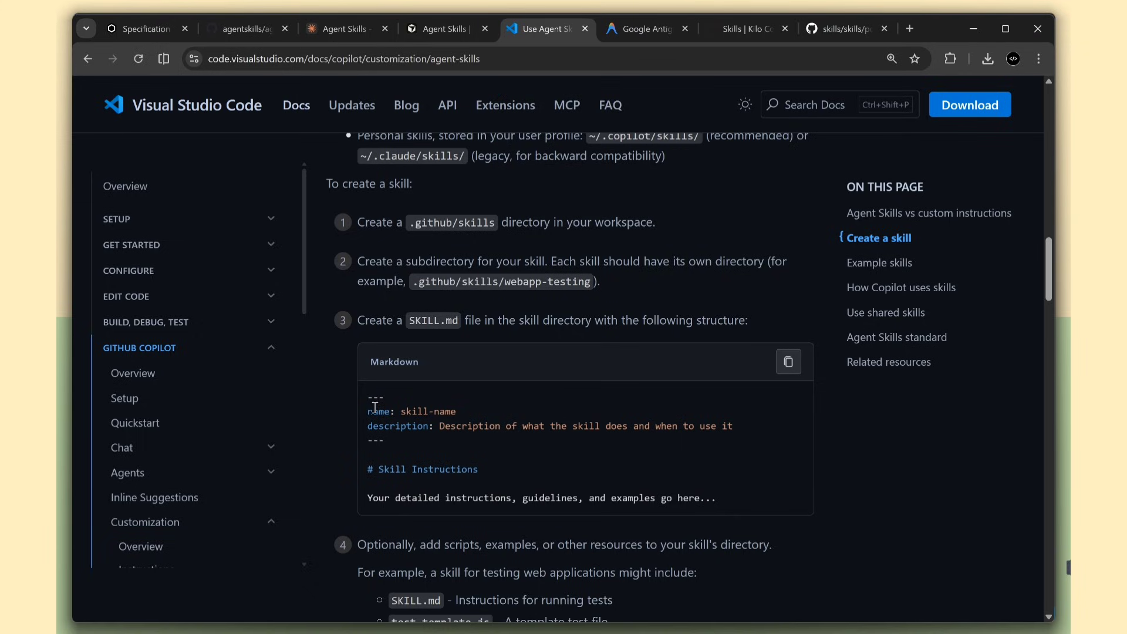
{"action": "left_click", "coordinate": [646, 29]}
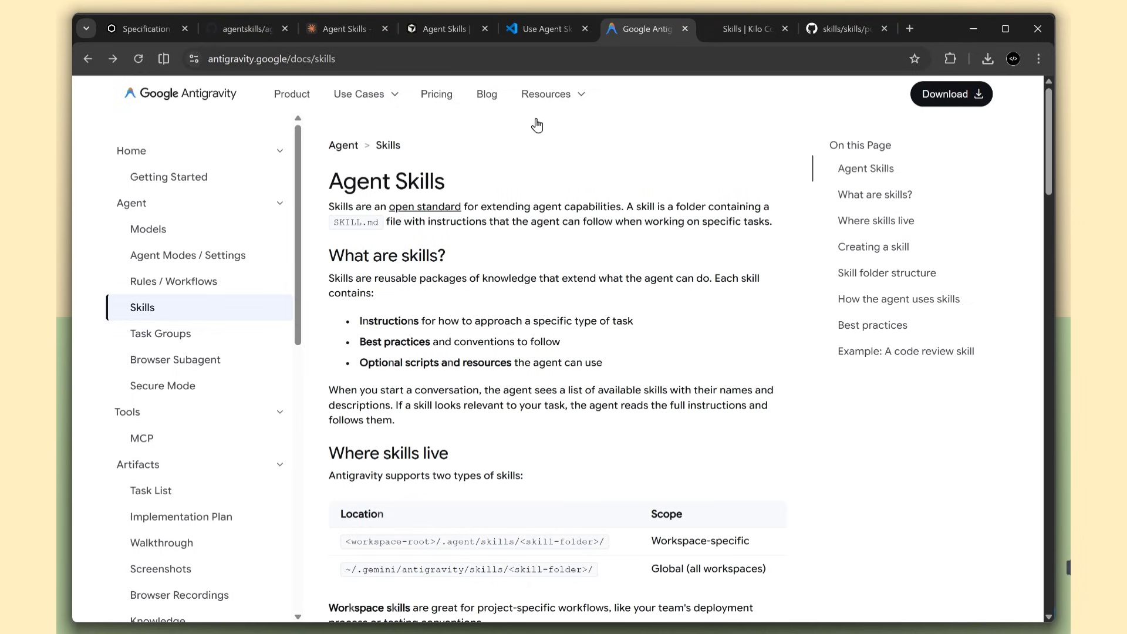
{"action": "mouse_move", "coordinate": [447, 420]}
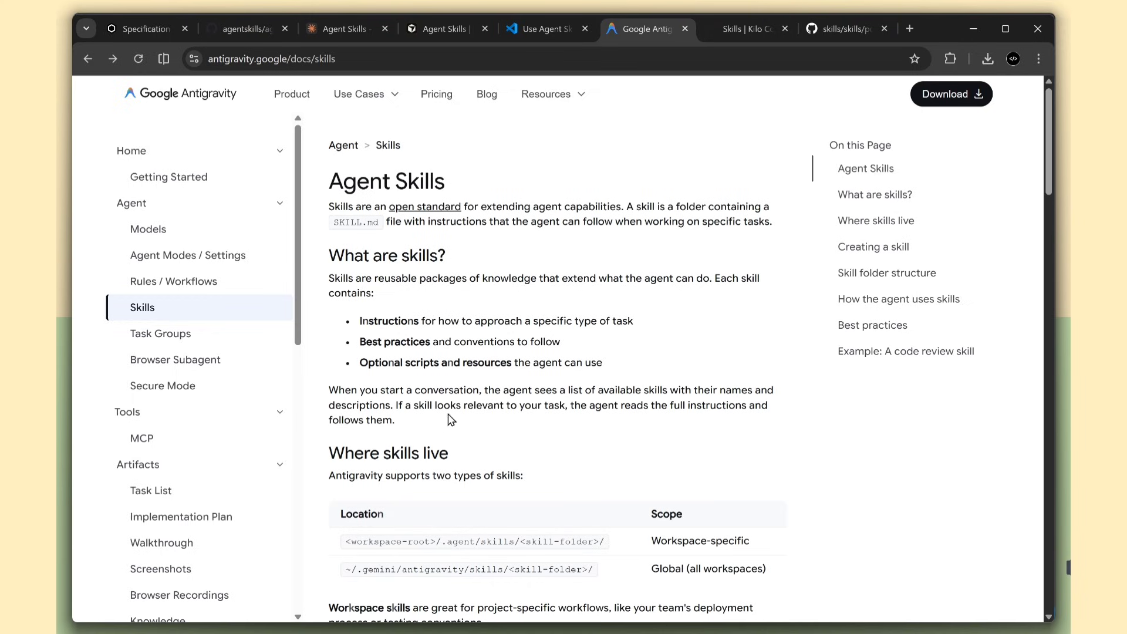
{"action": "left_click", "coordinate": [748, 28]}
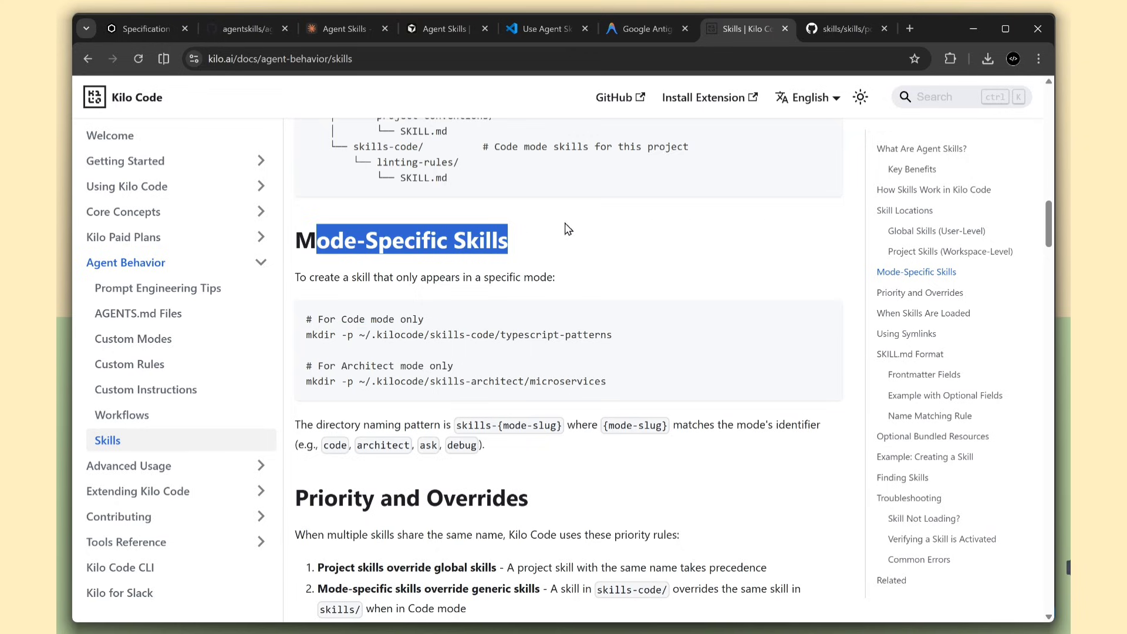
{"action": "left_click", "coordinate": [624, 260]}
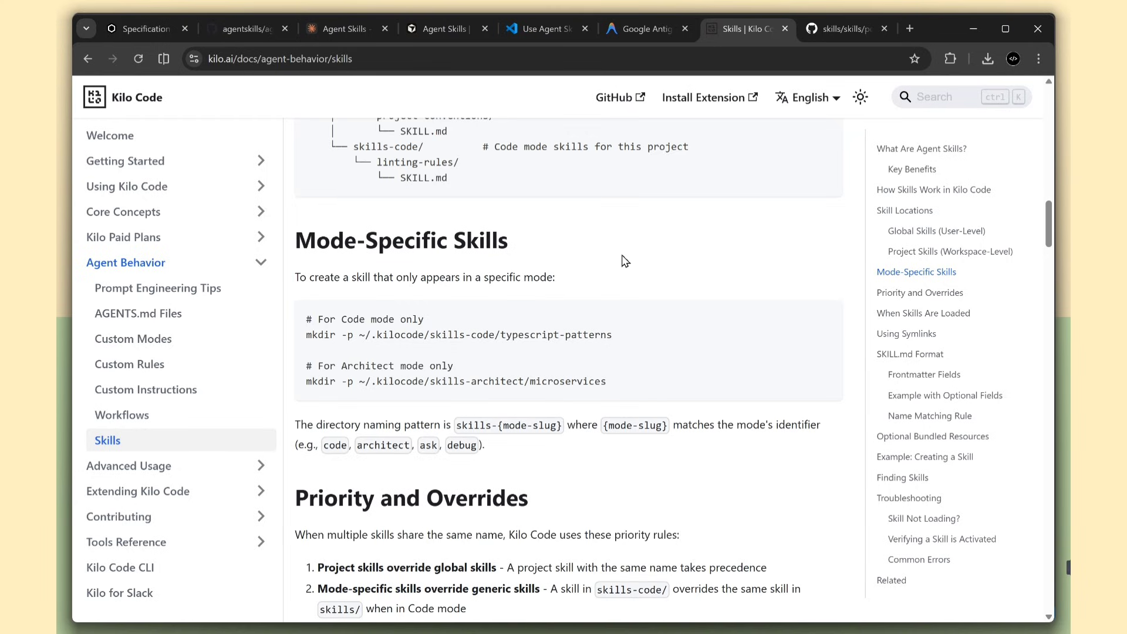
{"action": "mouse_move", "coordinate": [513, 92]}
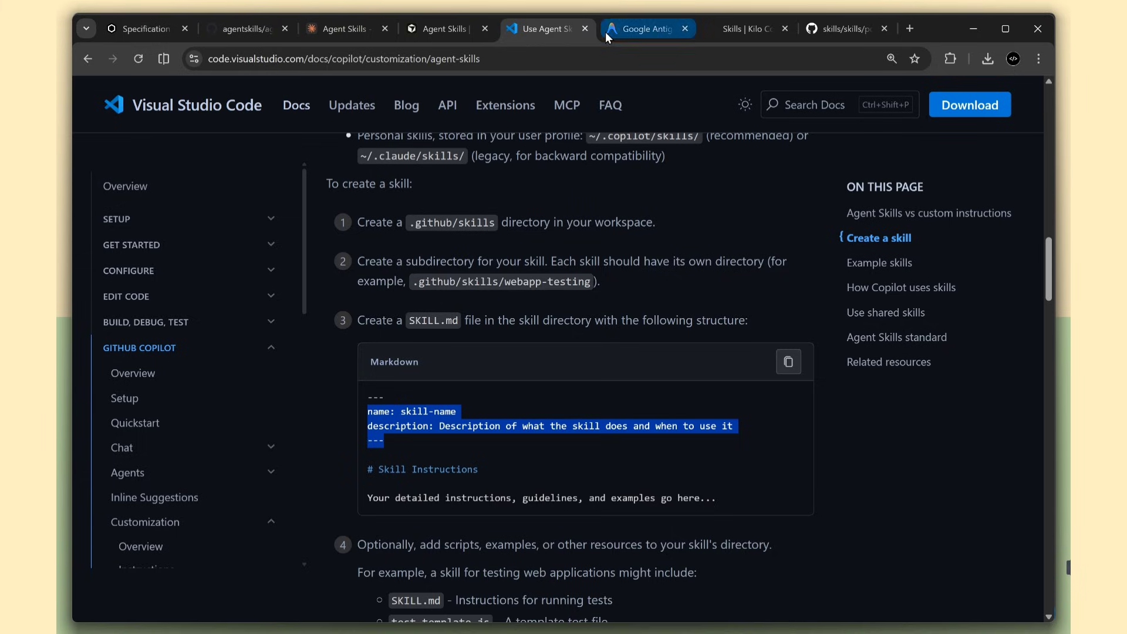
{"action": "left_click", "coordinate": [348, 29]}
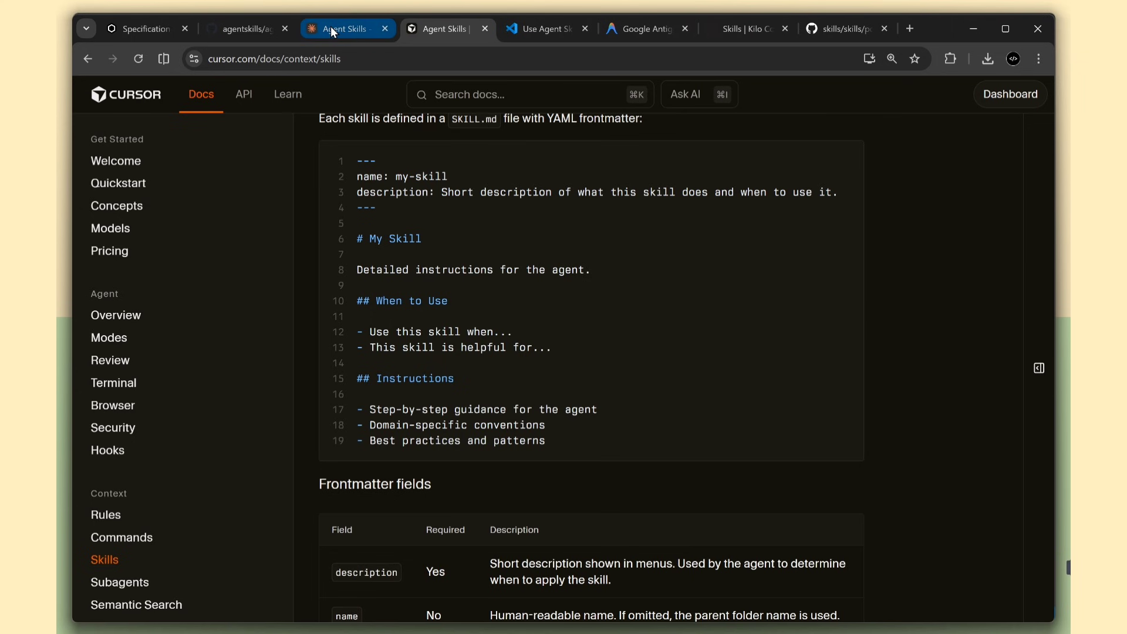
{"action": "left_click", "coordinate": [347, 29]}
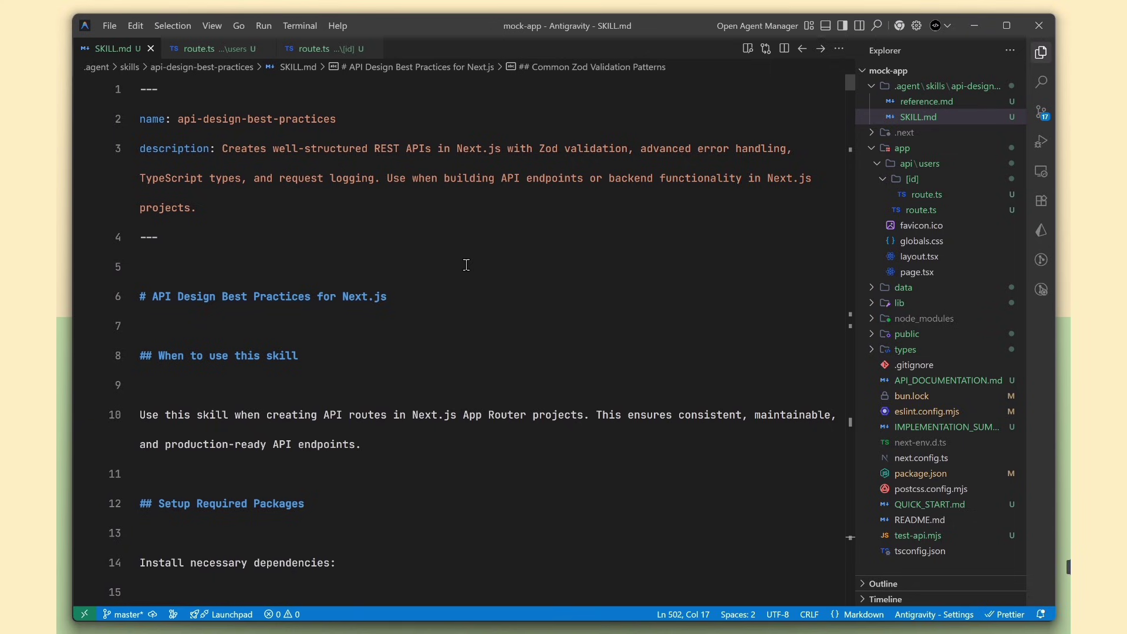
{"action": "mouse_move", "coordinate": [178, 121]}
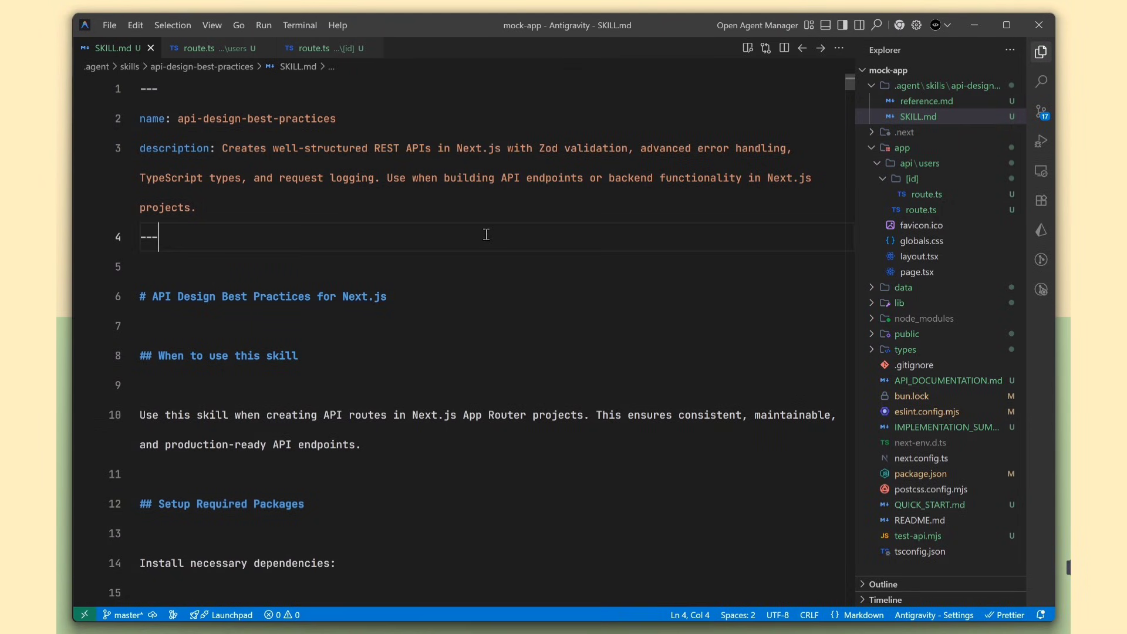
{"action": "scroll", "scroll_direction": "down", "scroll_amount": 3}
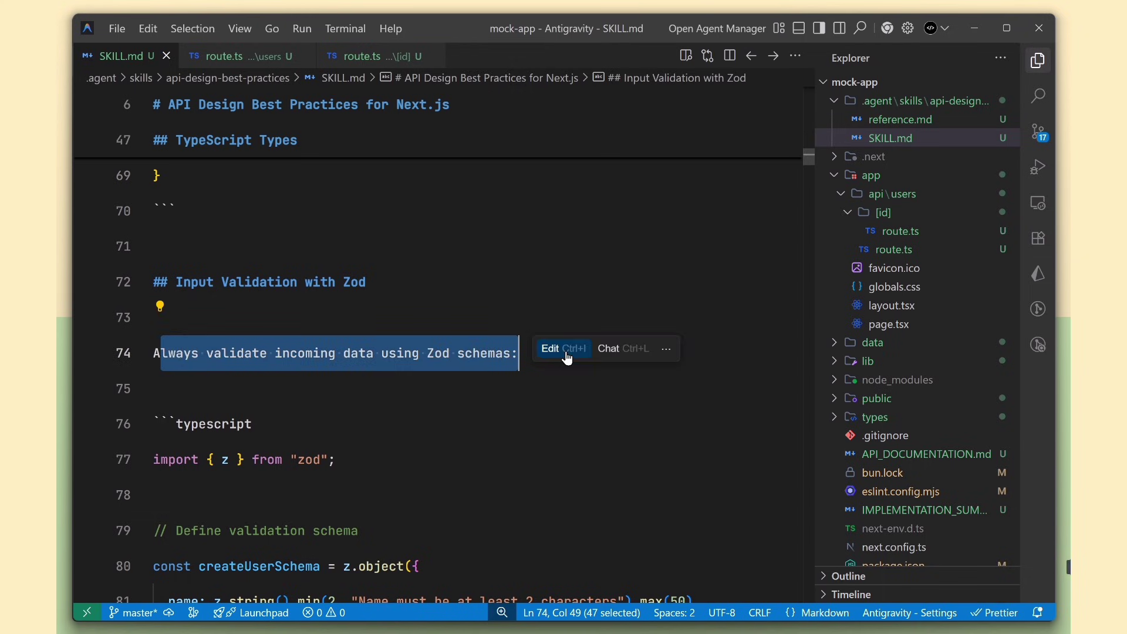
{"action": "scroll", "scroll_direction": "down", "scroll_amount": 3}
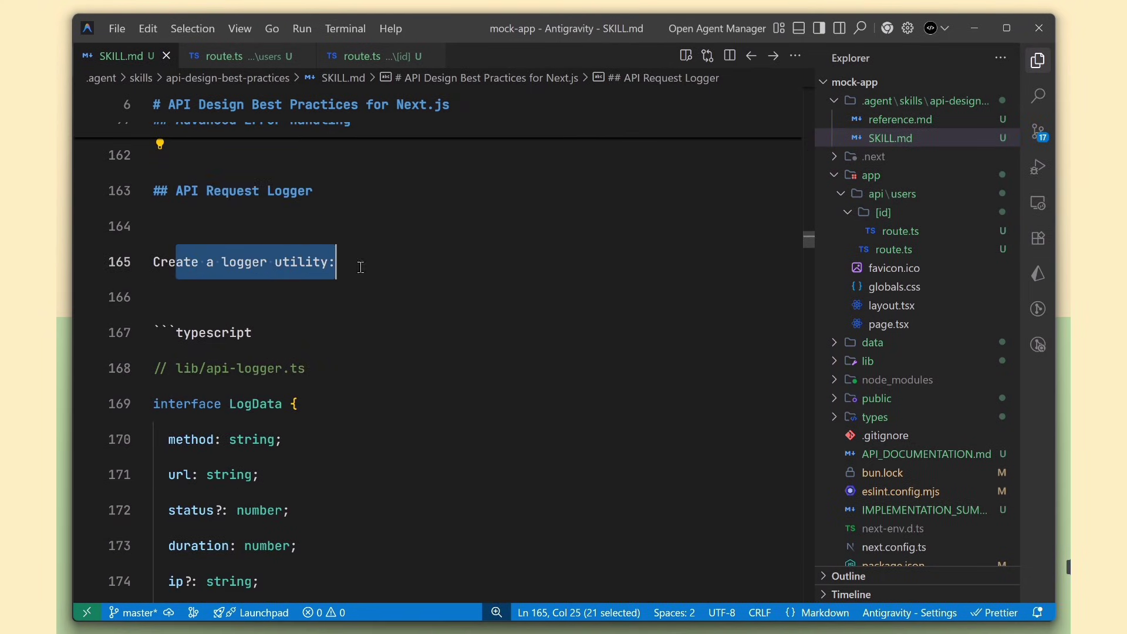
{"action": "scroll", "scroll_direction": "down", "scroll_amount": 3}
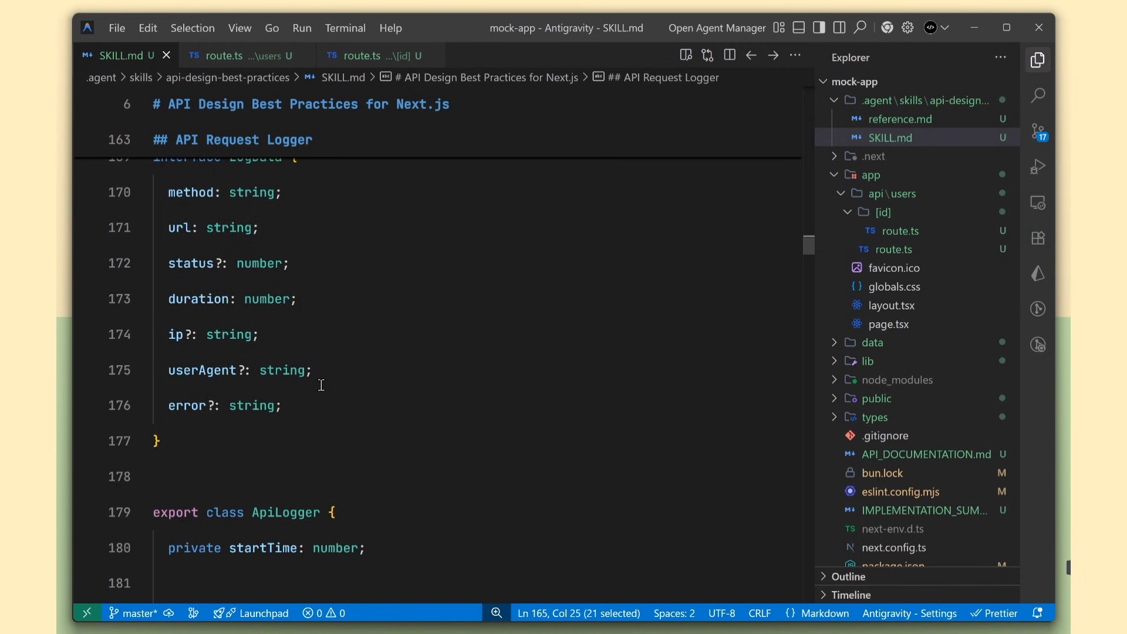
{"action": "scroll", "scroll_direction": "down", "scroll_amount": 3}
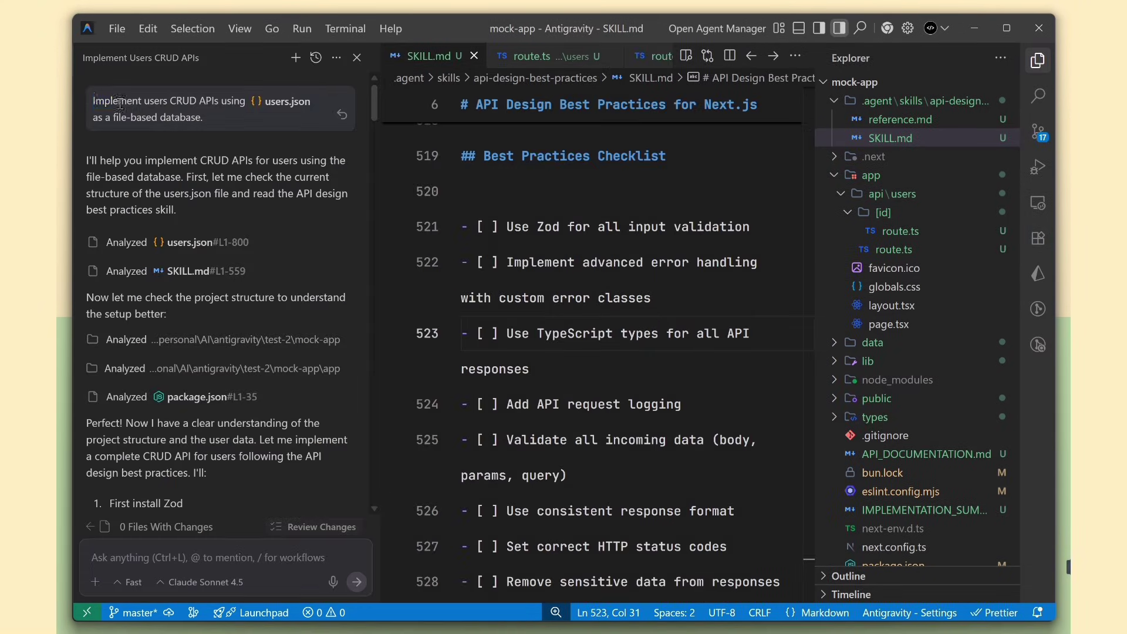
{"action": "mouse_move", "coordinate": [165, 225]}
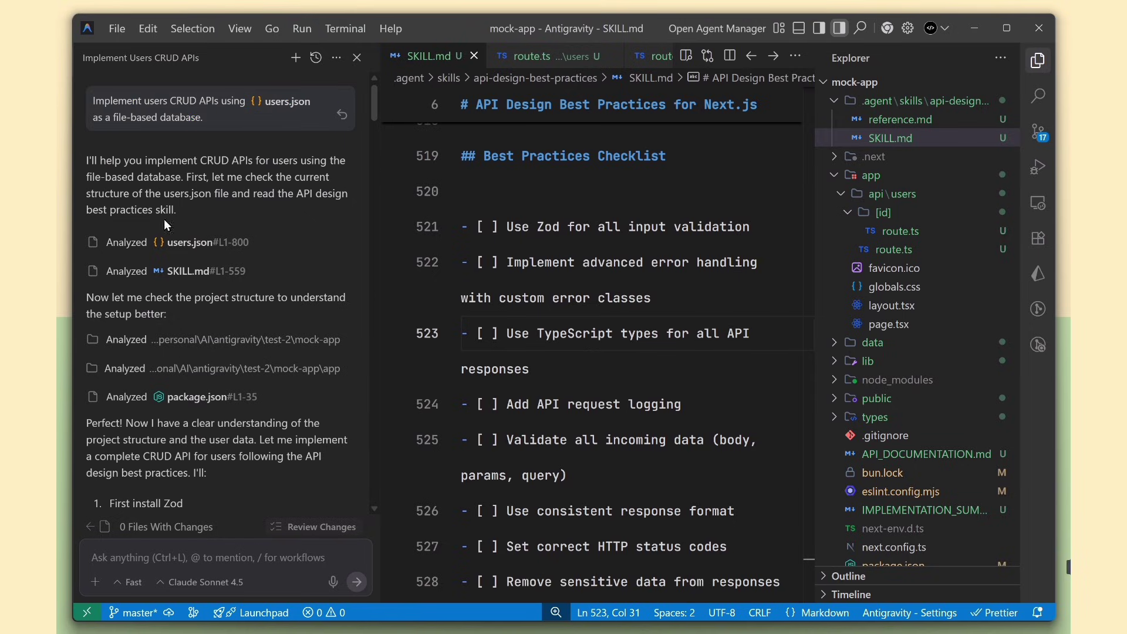
{"action": "mouse_move", "coordinate": [263, 194]}
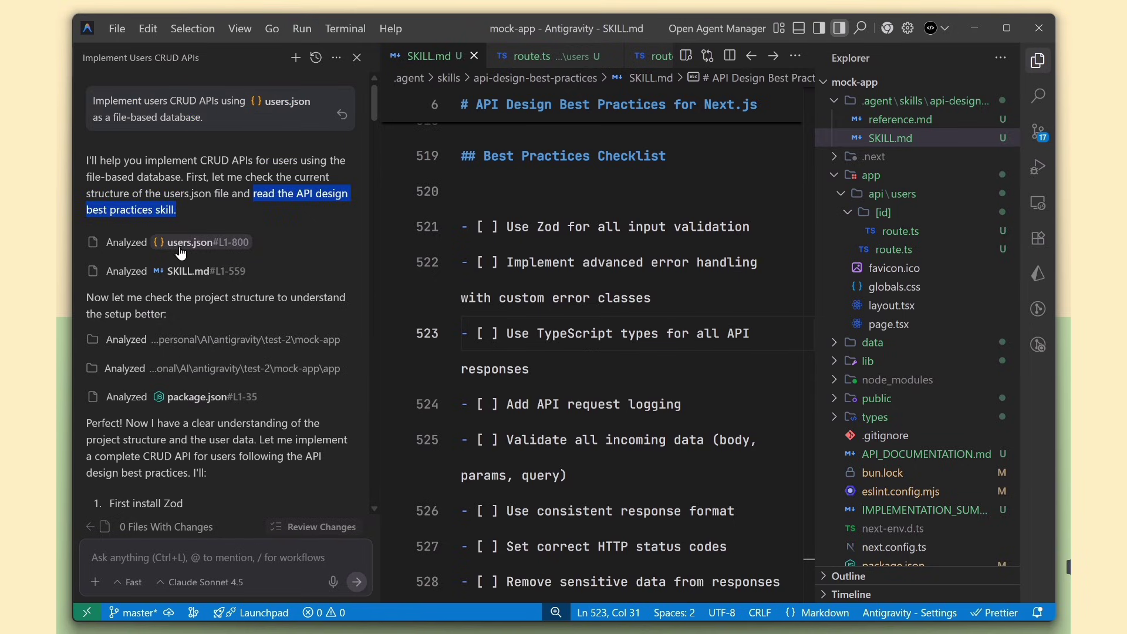
{"action": "mouse_move", "coordinate": [244, 362]}
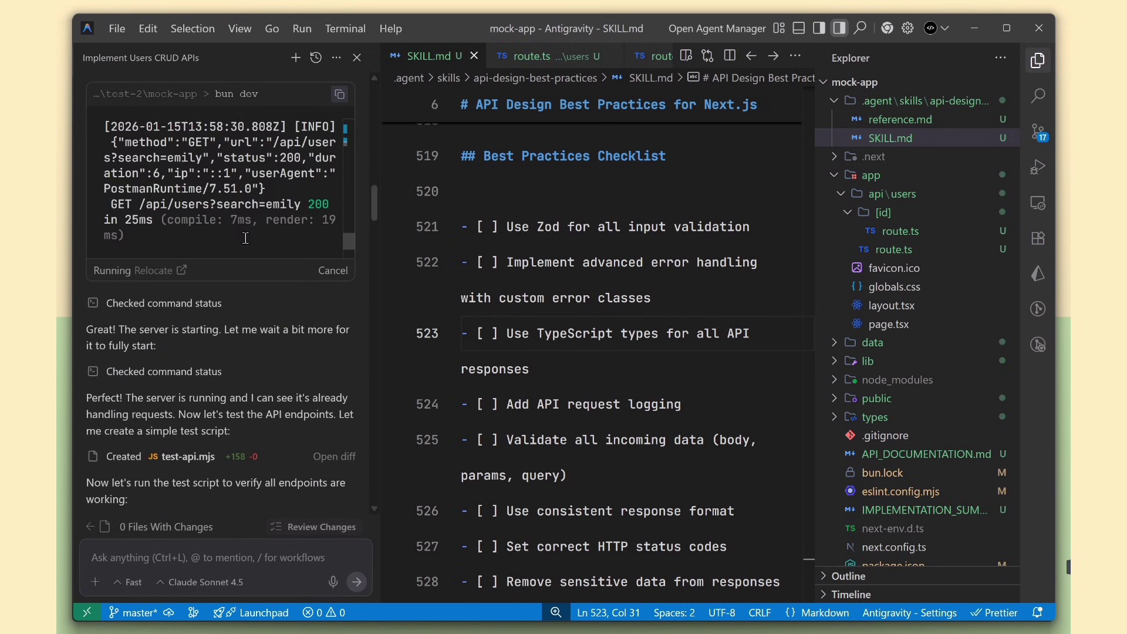
{"action": "scroll", "scroll_direction": "down", "scroll_amount": 3}
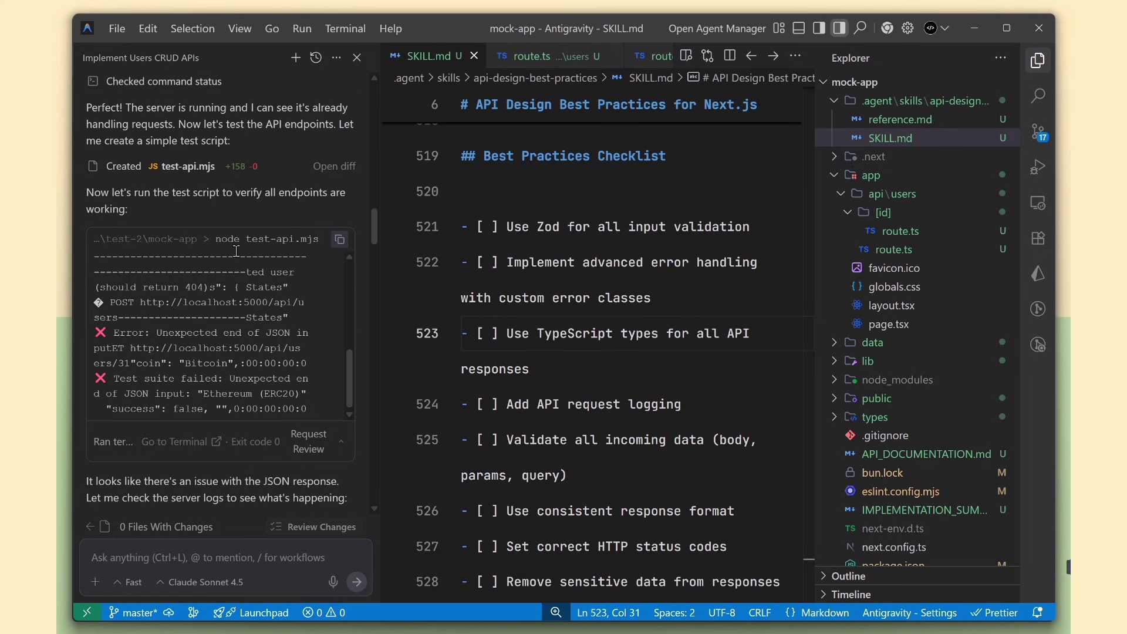
{"action": "scroll", "scroll_direction": "down", "scroll_amount": 3}
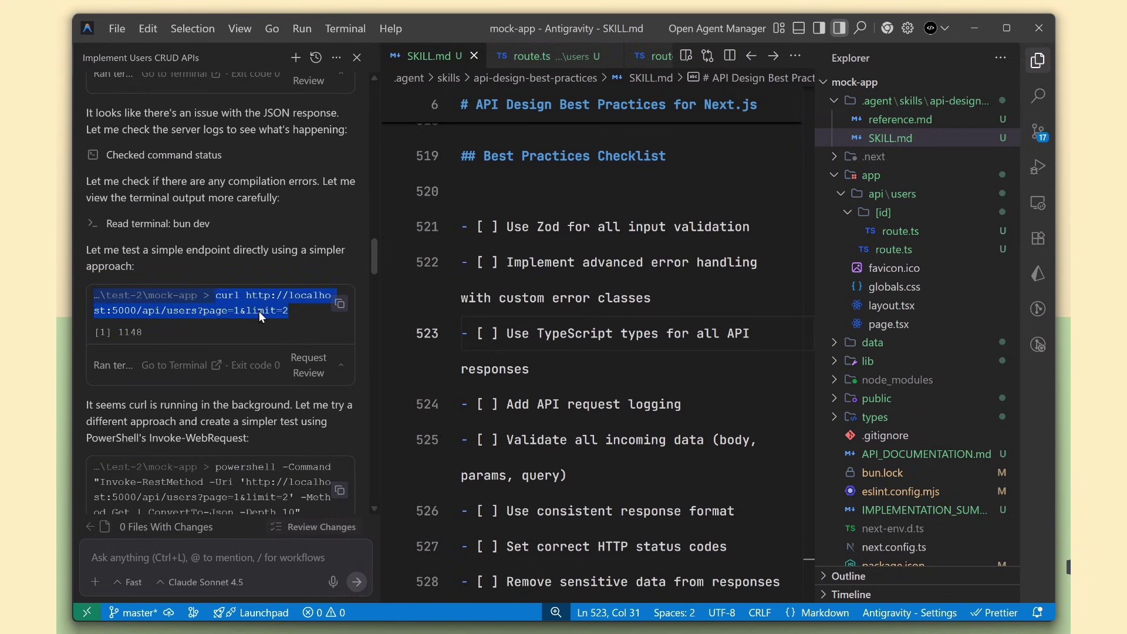
- Scroll the generated users route.ts and highlight the withLogger wrapper around GET
{"action": "left_click", "coordinate": [237, 56]}
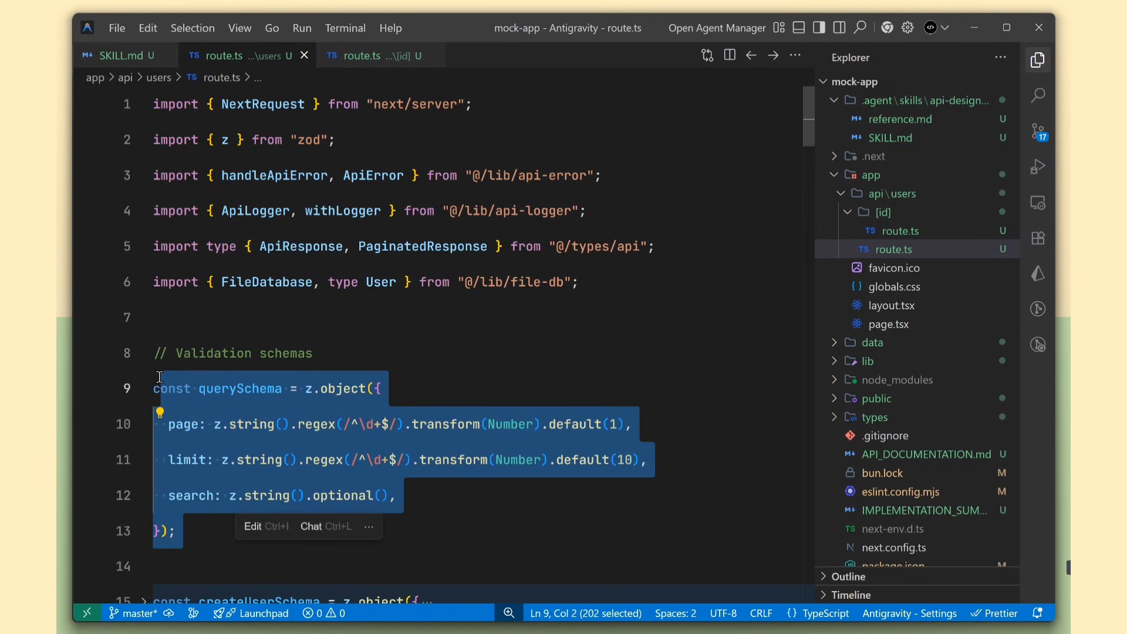
{"action": "scroll", "scroll_direction": "down", "scroll_amount": 3}
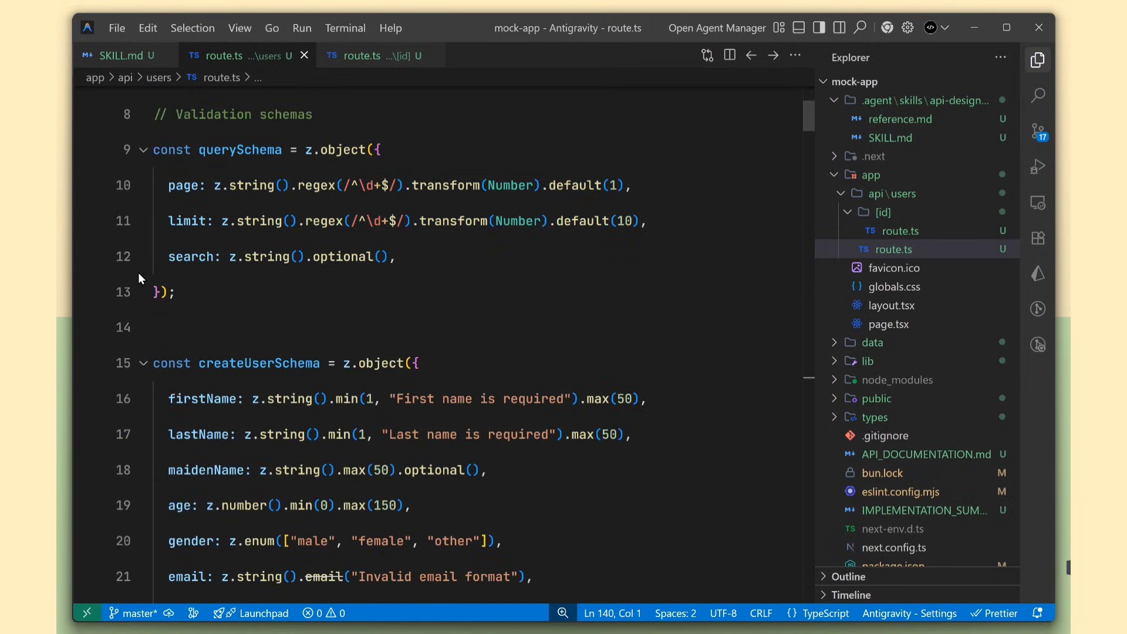
{"action": "scroll", "scroll_direction": "down", "scroll_amount": 3}
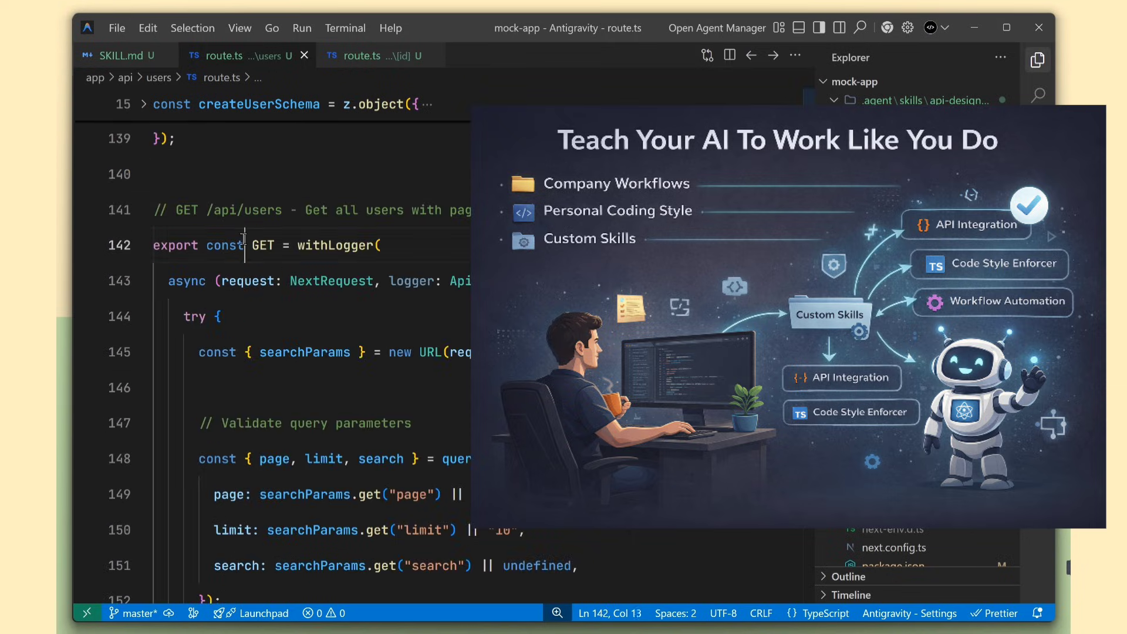
{"action": "double_click", "coordinate": [338, 144]}
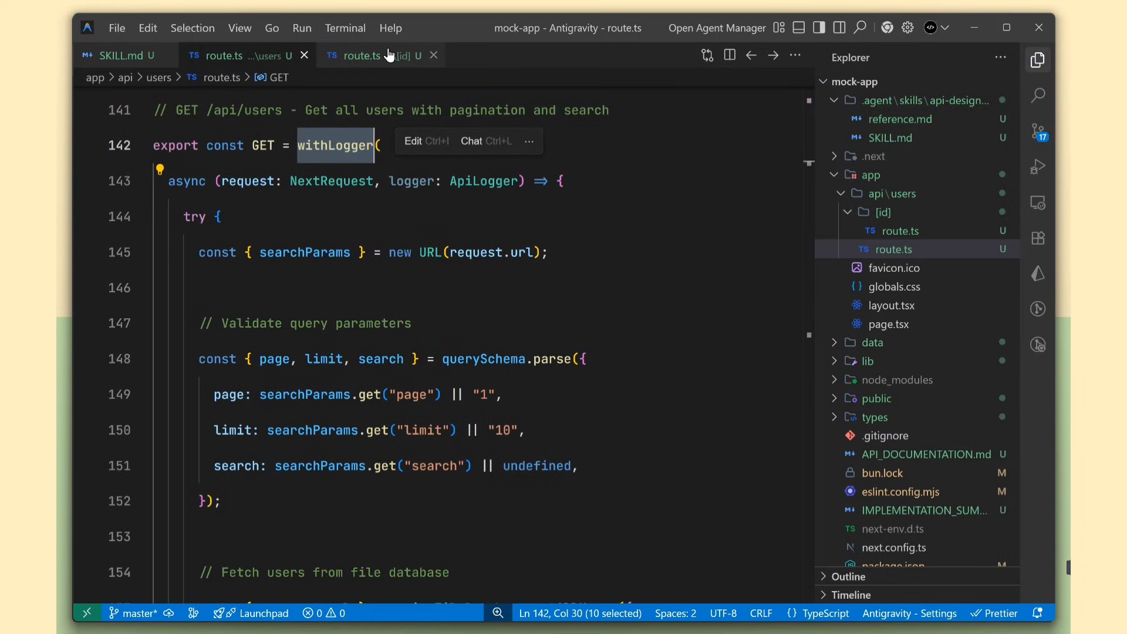
- Review the single-user [id] route.ts handler, then go back to the users route file
{"action": "left_click", "coordinate": [366, 55]}
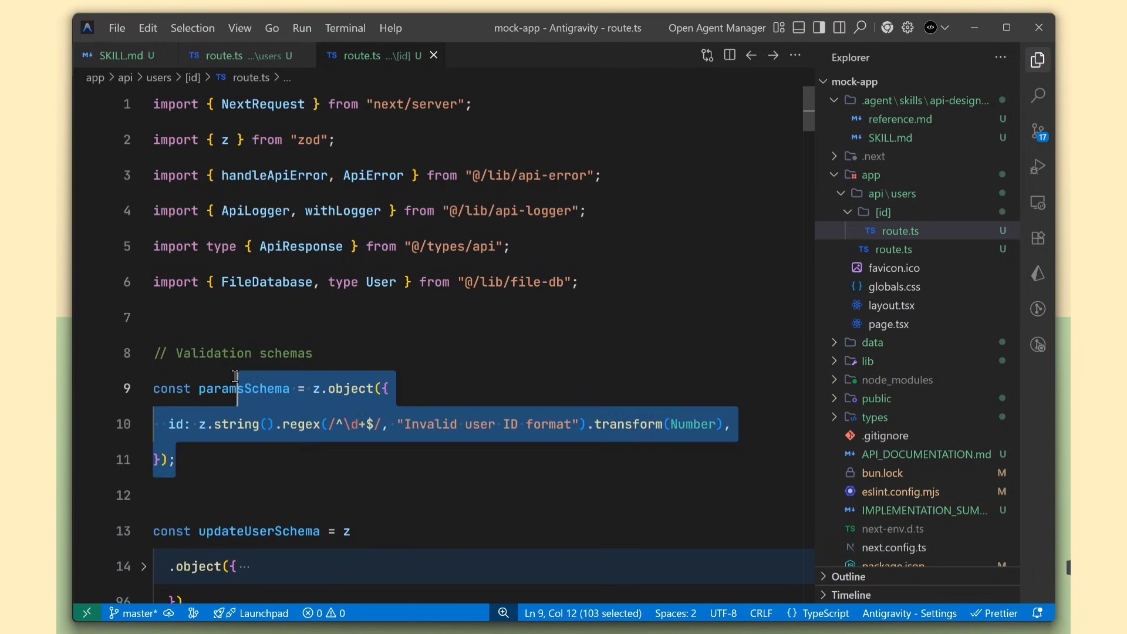
{"action": "scroll", "scroll_direction": "down", "scroll_amount": 3}
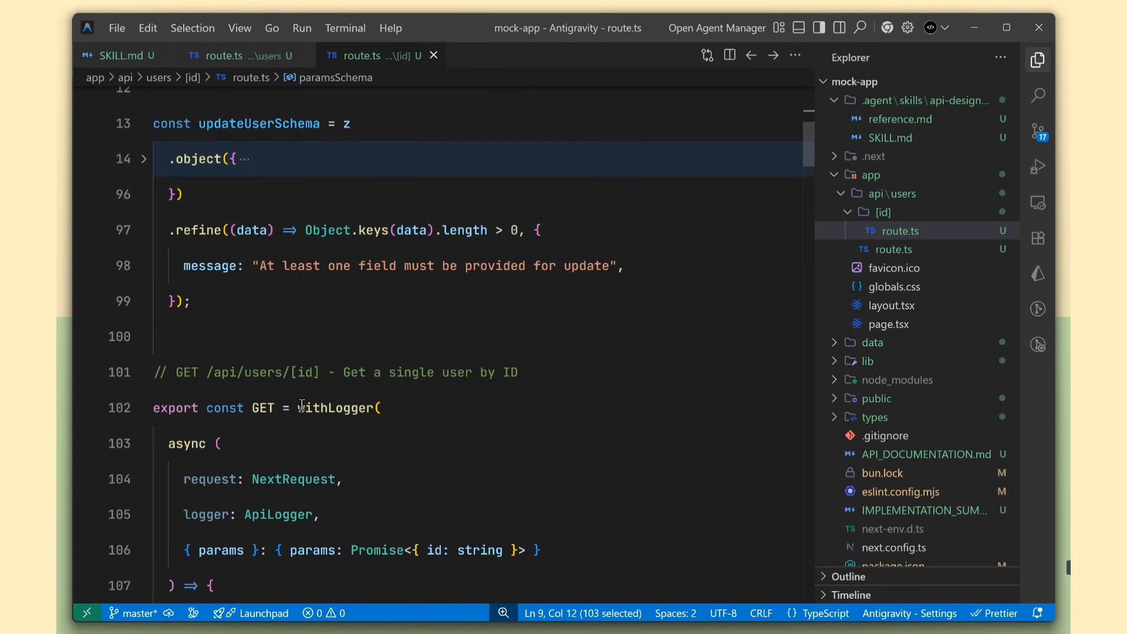
{"action": "scroll", "scroll_direction": "down", "scroll_amount": 3}
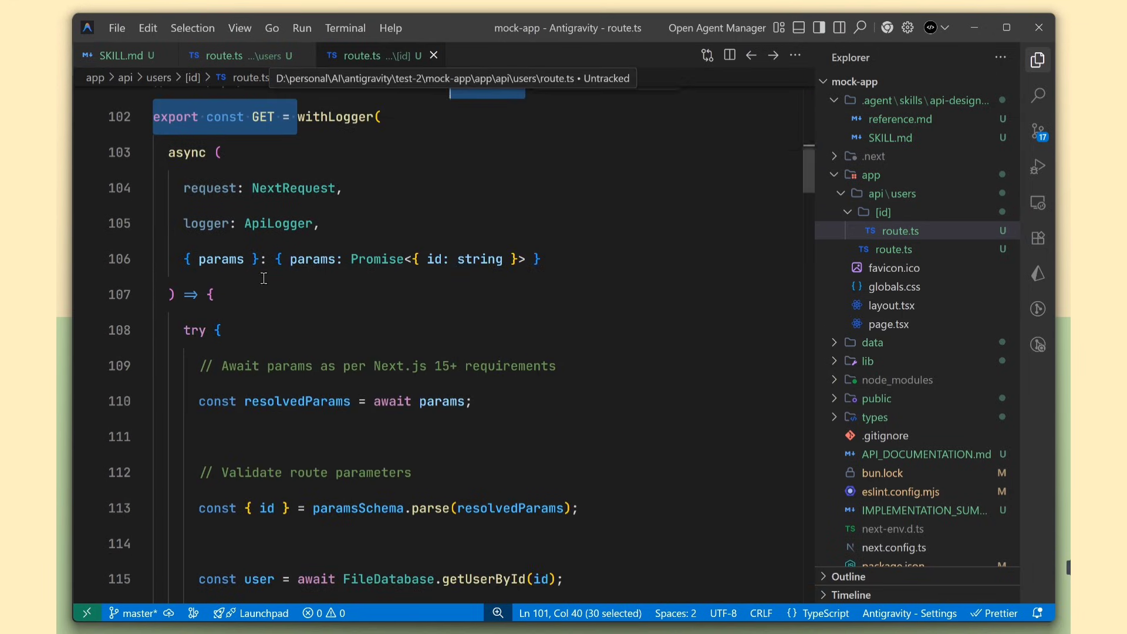
{"action": "scroll", "scroll_direction": "down", "scroll_amount": 3}
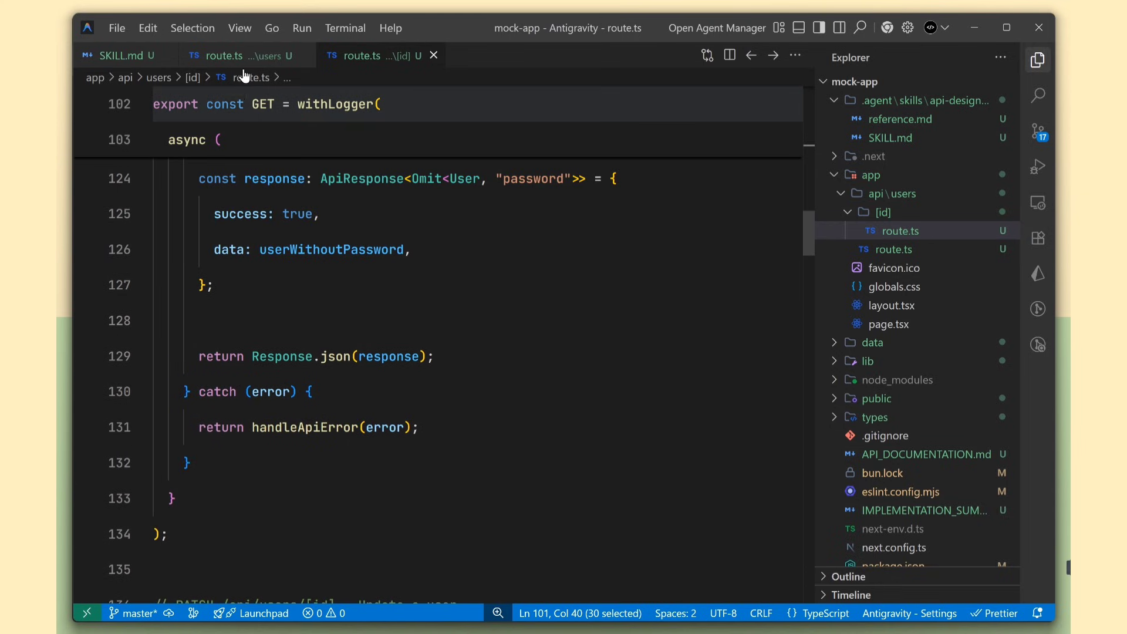
{"action": "left_click", "coordinate": [223, 55]}
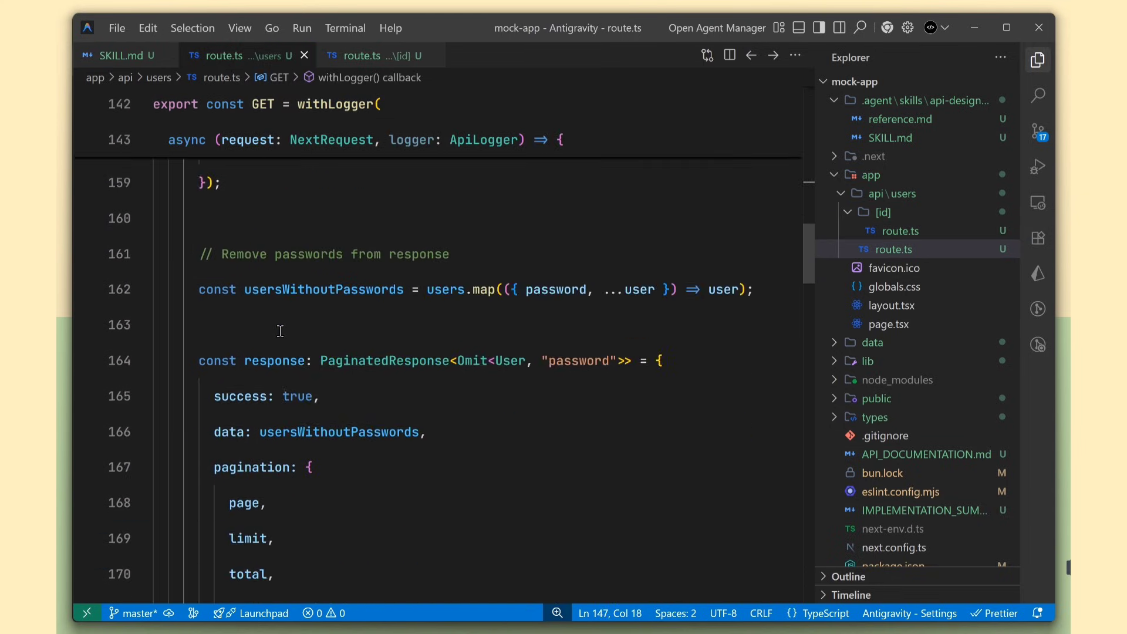
{"action": "scroll", "scroll_direction": "down", "scroll_amount": 3}
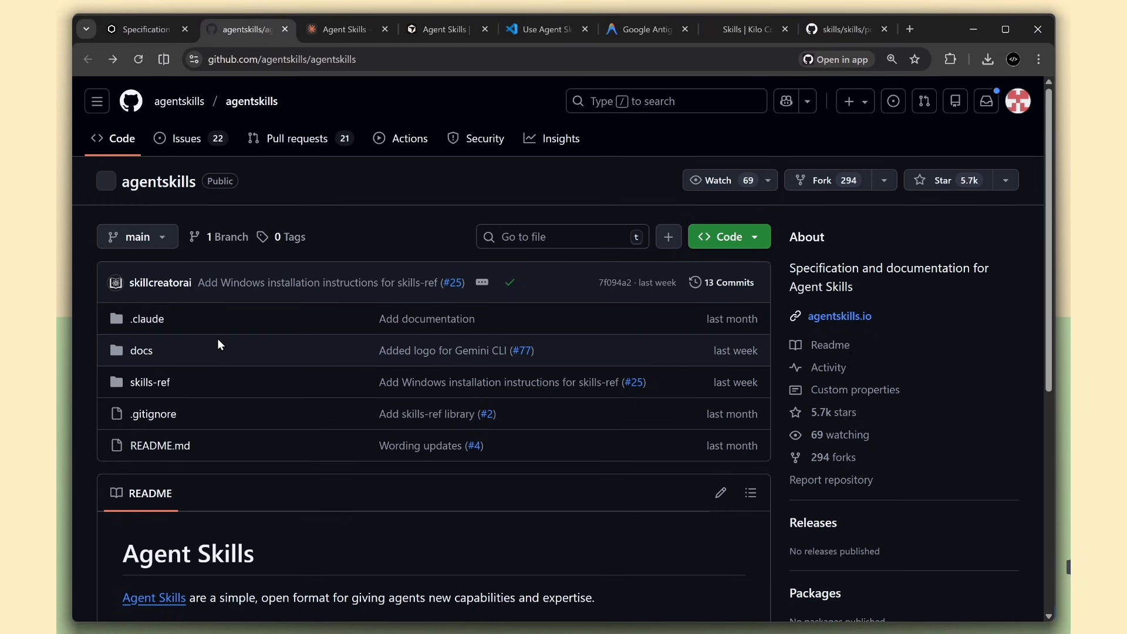
- Skim the agentskills README and its open pull requests, then return to the anthropics/skills tab
{"action": "scroll", "scroll_direction": "down", "scroll_amount": 3}
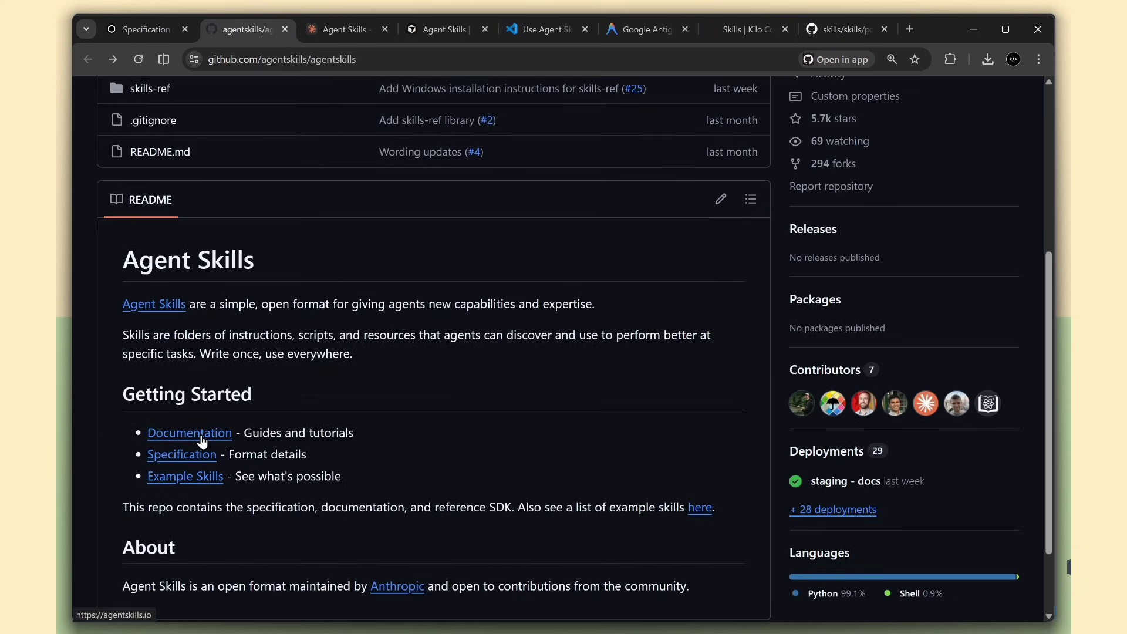
{"action": "scroll", "scroll_direction": "up", "scroll_amount": 3}
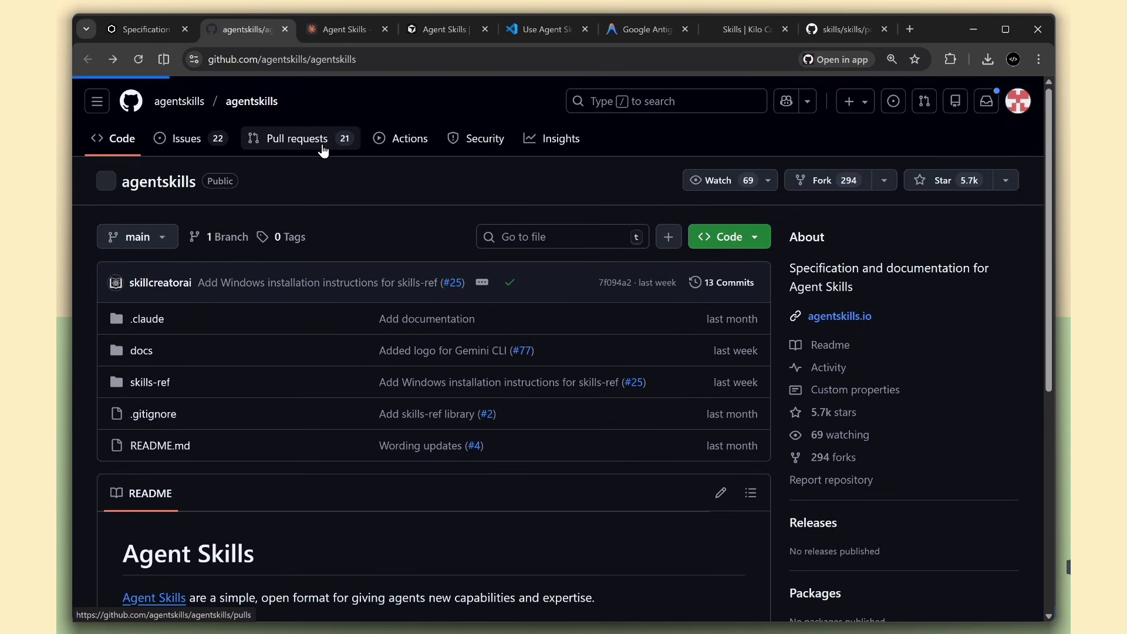
{"action": "left_click", "coordinate": [295, 138]}
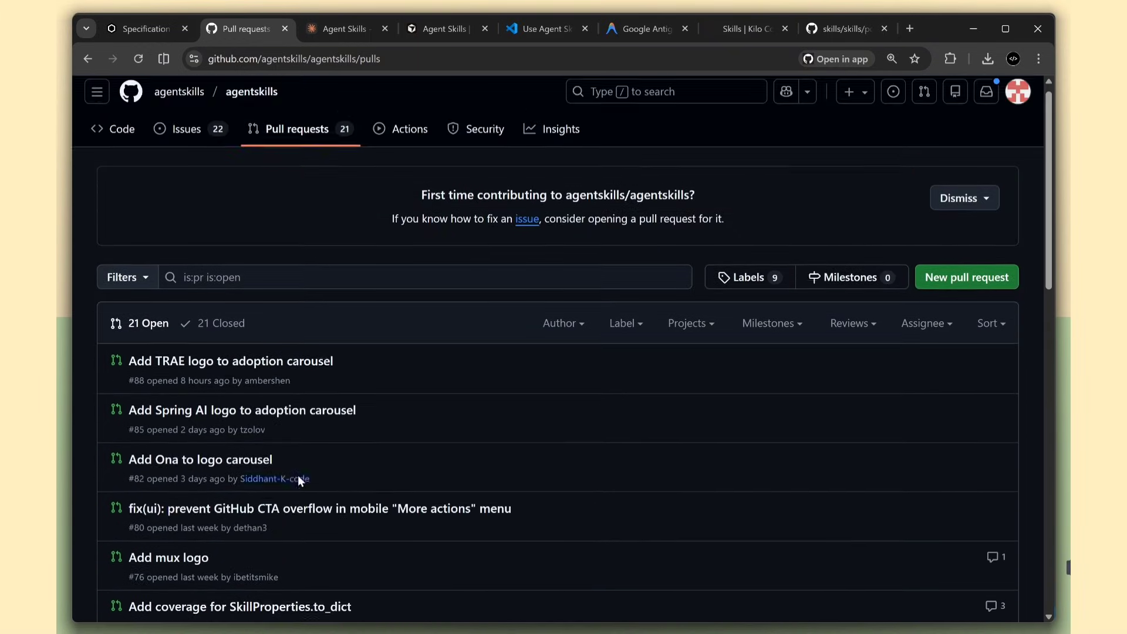
{"action": "left_click", "coordinate": [834, 29]}
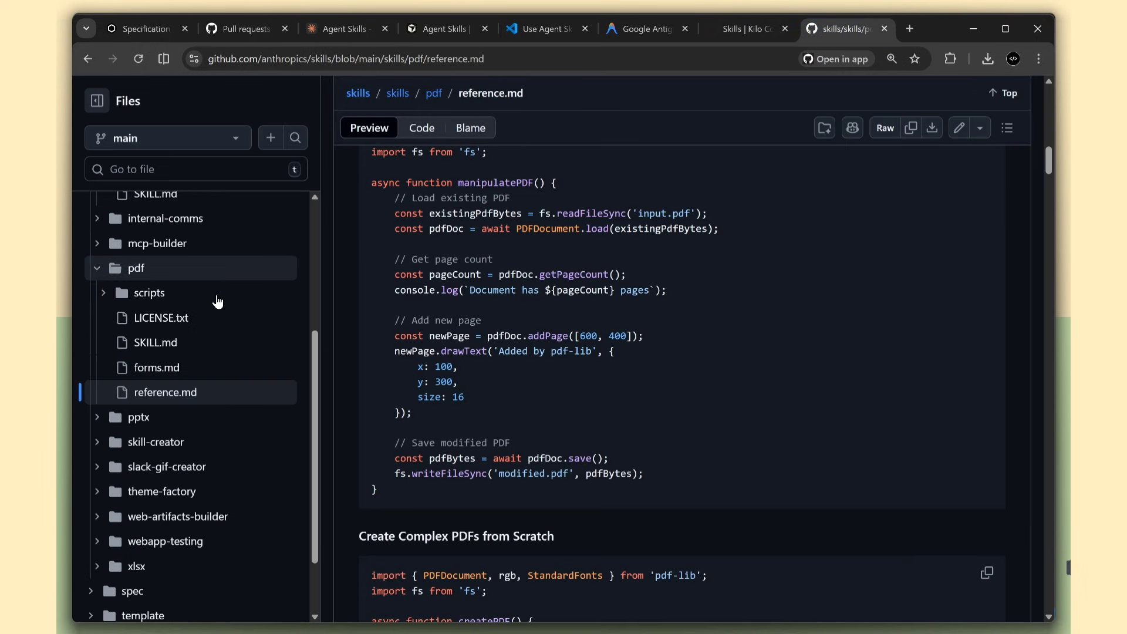
- Open the frontend-design folder in the anthropics/skills file tree to list LICENSE.txt and SKILL.md
{"action": "scroll", "scroll_direction": "up", "scroll_amount": 3}
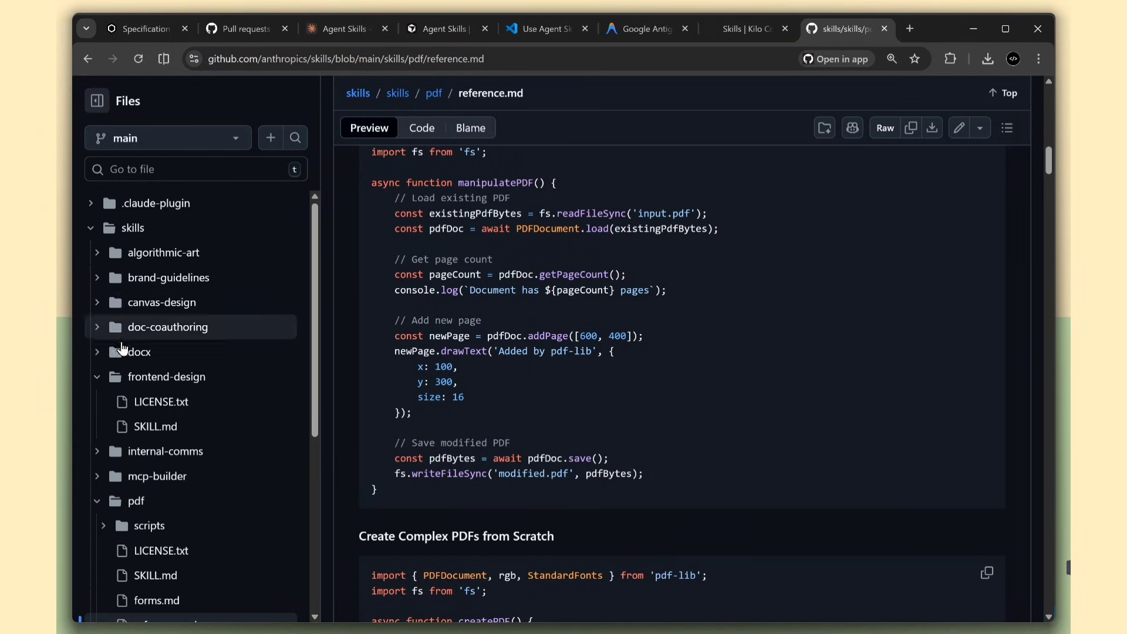
{"action": "left_click", "coordinate": [166, 376]}
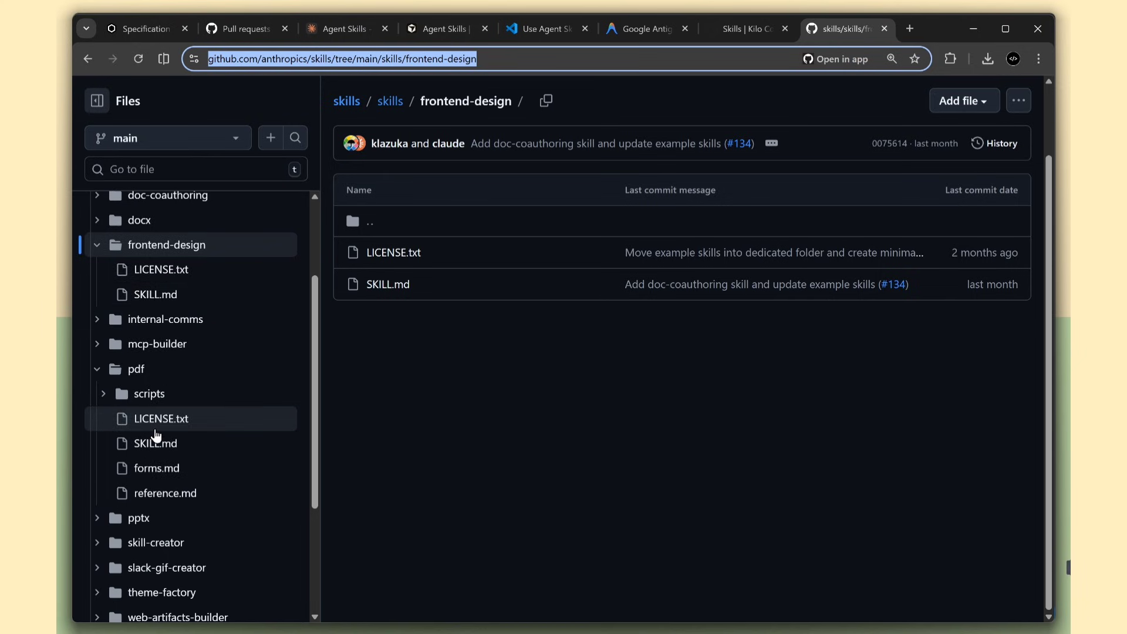
{"action": "scroll", "scroll_direction": "down", "scroll_amount": 3}
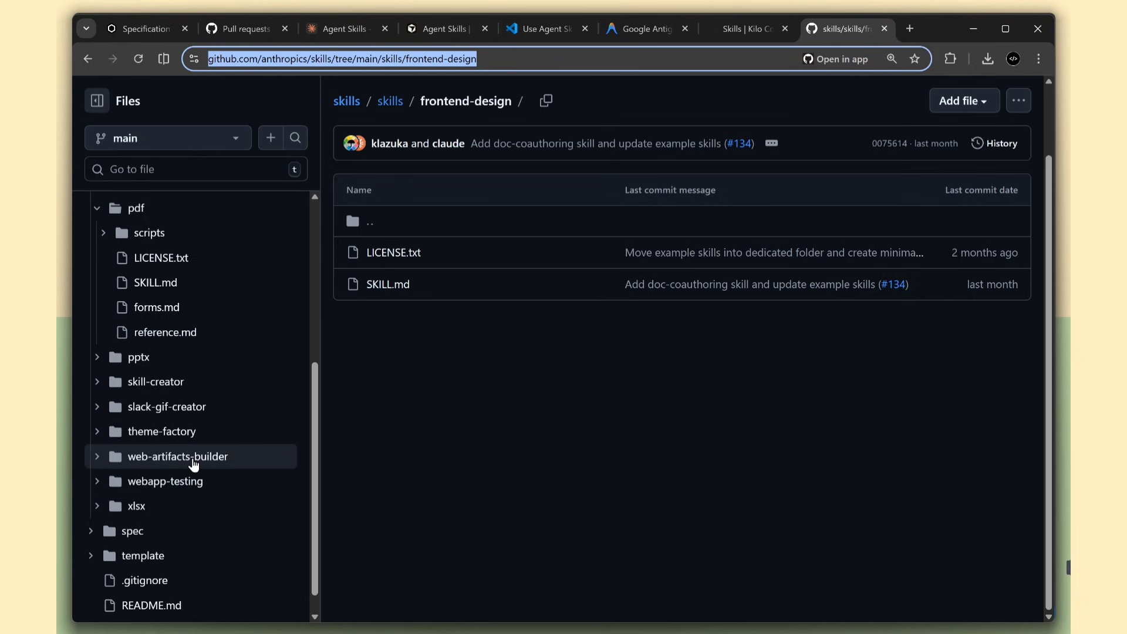
{"action": "scroll", "scroll_direction": "up", "scroll_amount": 3}
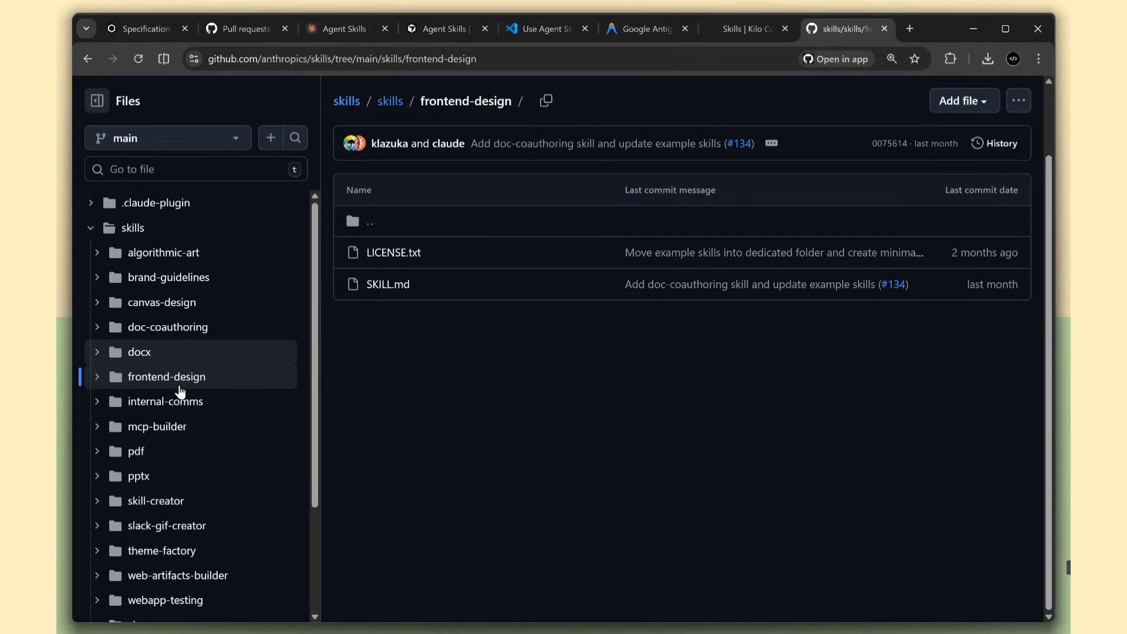
{"action": "mouse_move", "coordinate": [215, 475]}
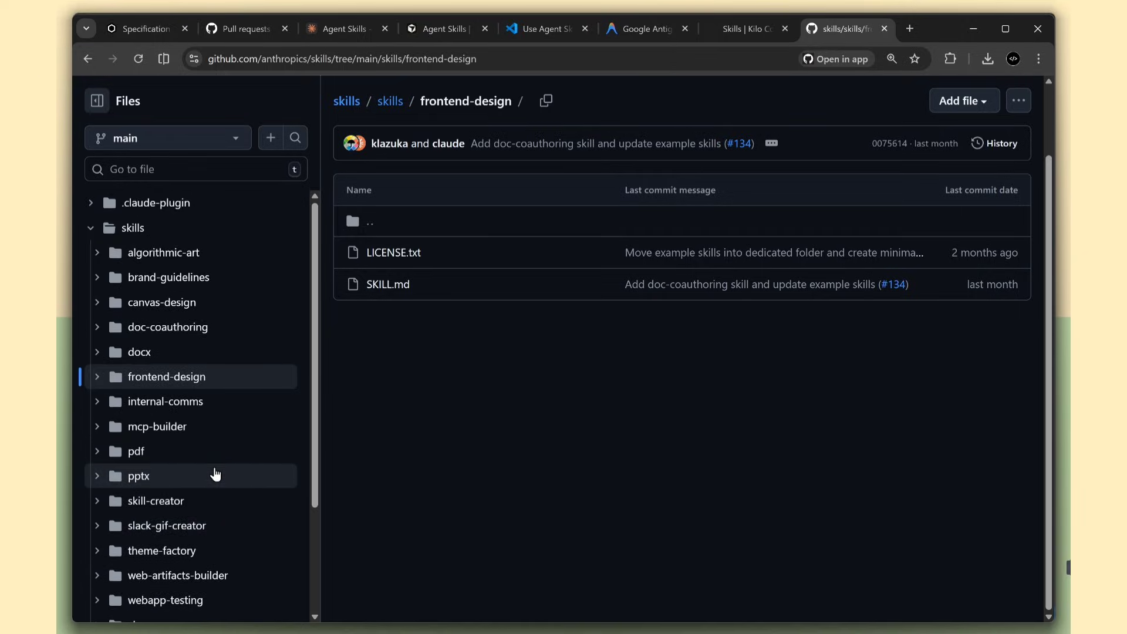